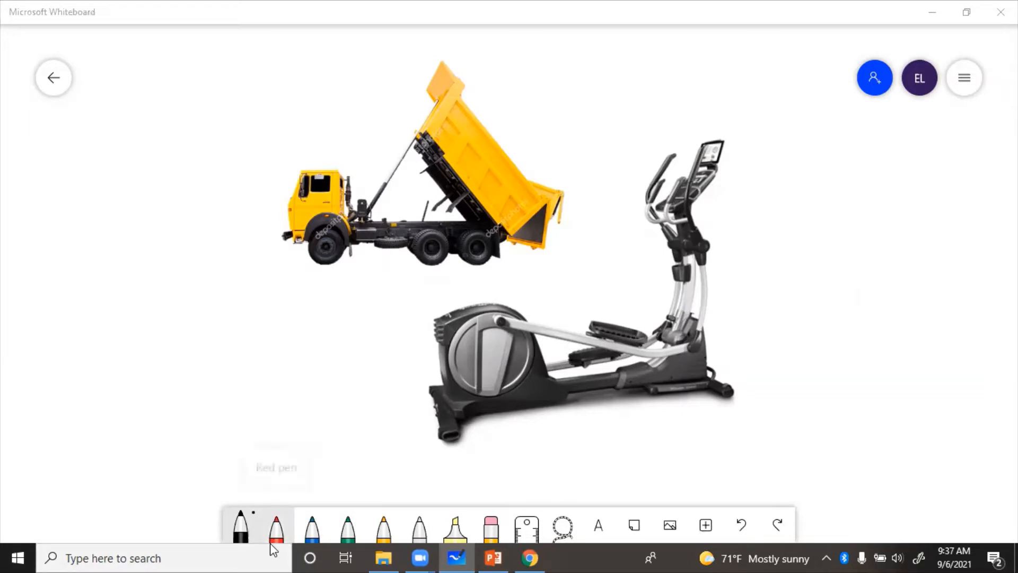
# Step: Trace the truck's lift links in red ink to start the kinematic diagram
pyautogui.click(276, 525)
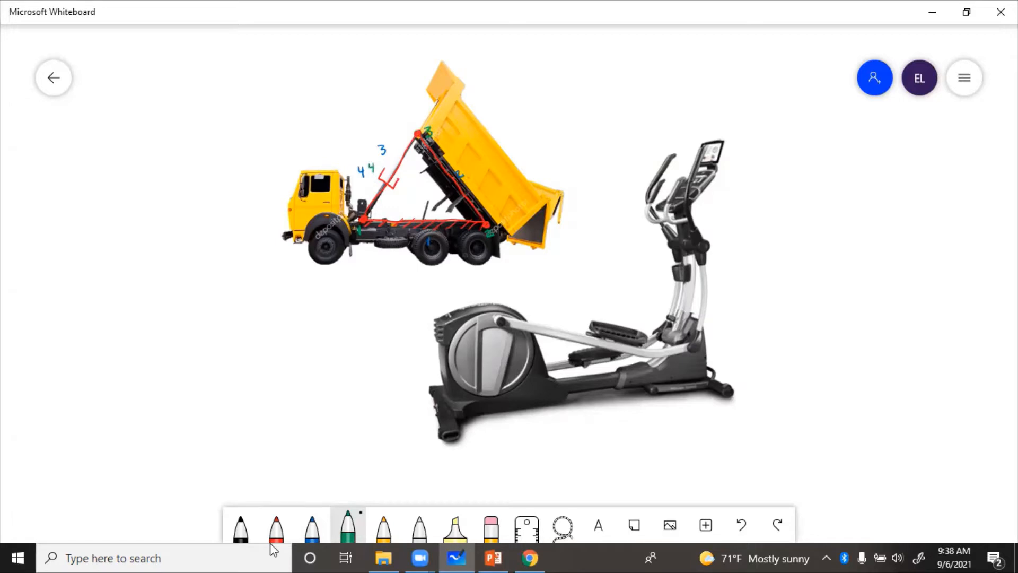
# Step: Write j=4 in green and l=4 in blue above the truck, then start L=j−l+1=1 in black
pyautogui.moveTo(257, 98); pyautogui.dragTo(272, 82)
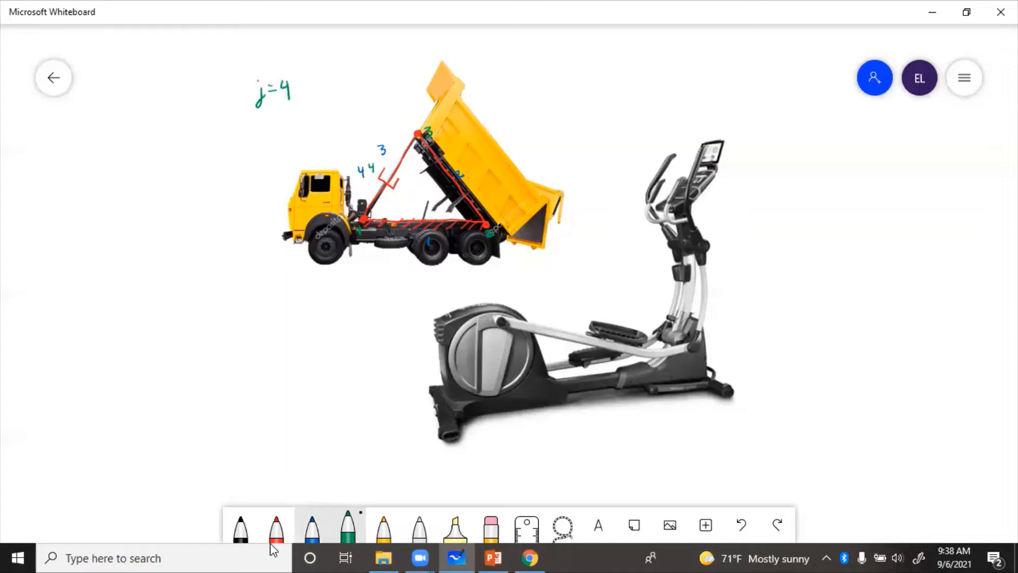
pyautogui.click(311, 526)
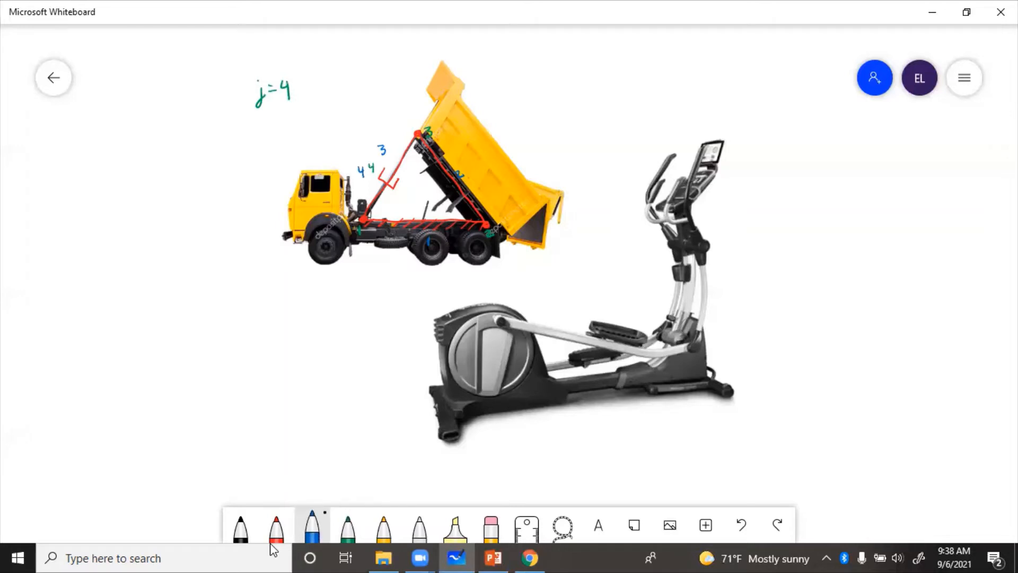
pyautogui.moveTo(257, 126); pyautogui.dragTo(288, 123)
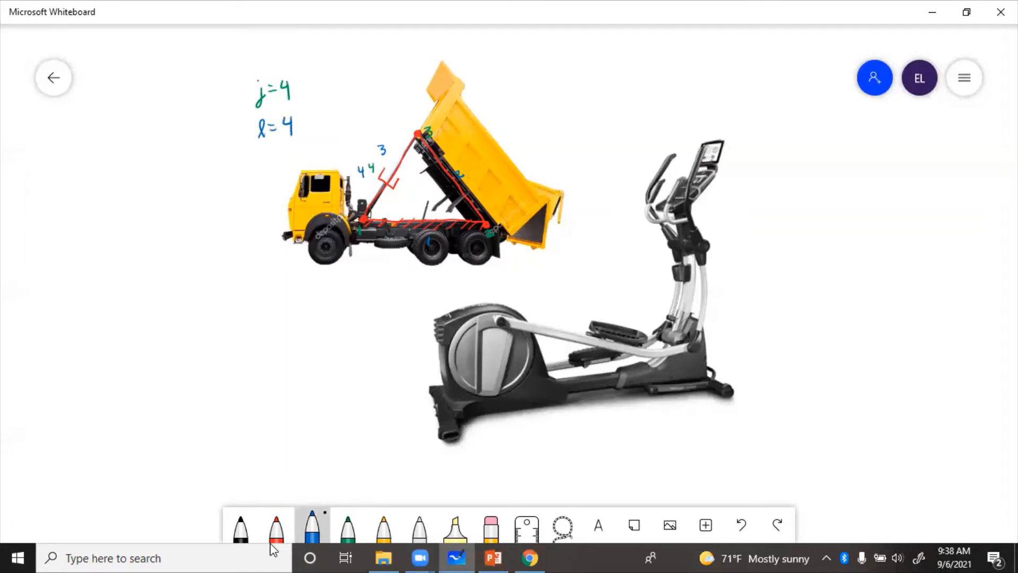
pyautogui.click(242, 525)
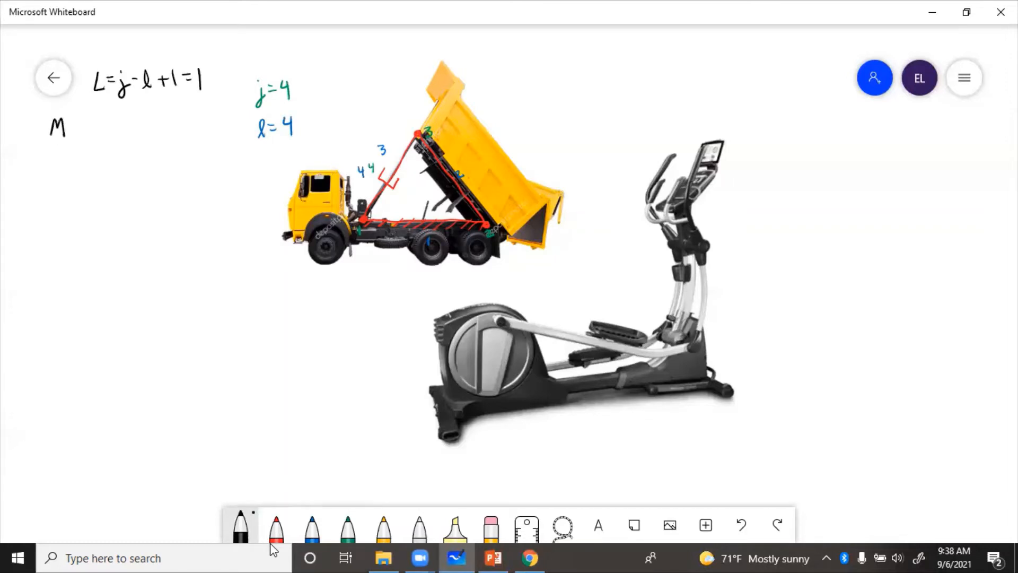
# Step: Write the mobility formula M=3(l−1)−2j=3(3)−2(4)=1 in black
pyautogui.write('=31')
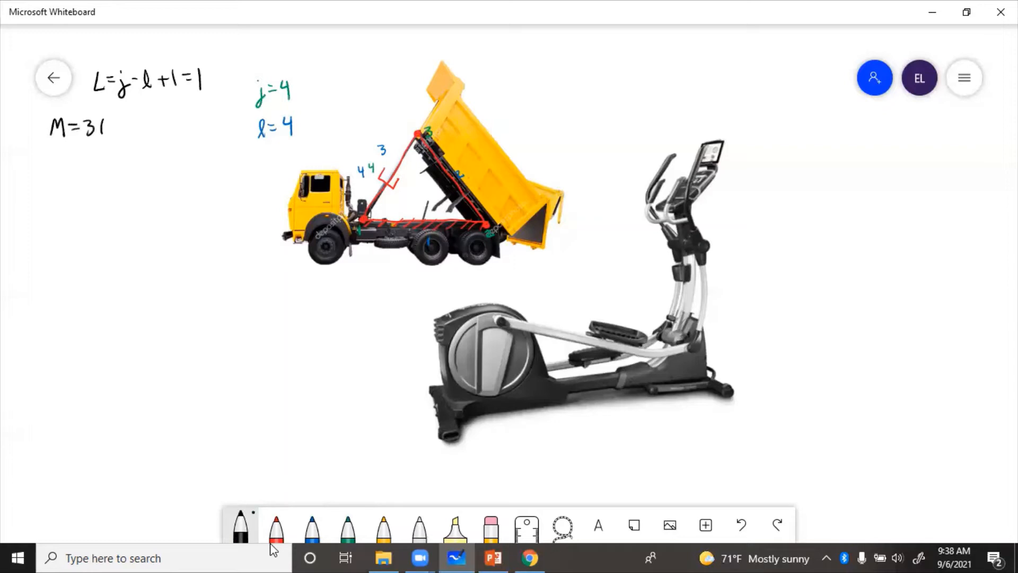
pyautogui.moveTo(98, 126); pyautogui.dragTo(150, 126)
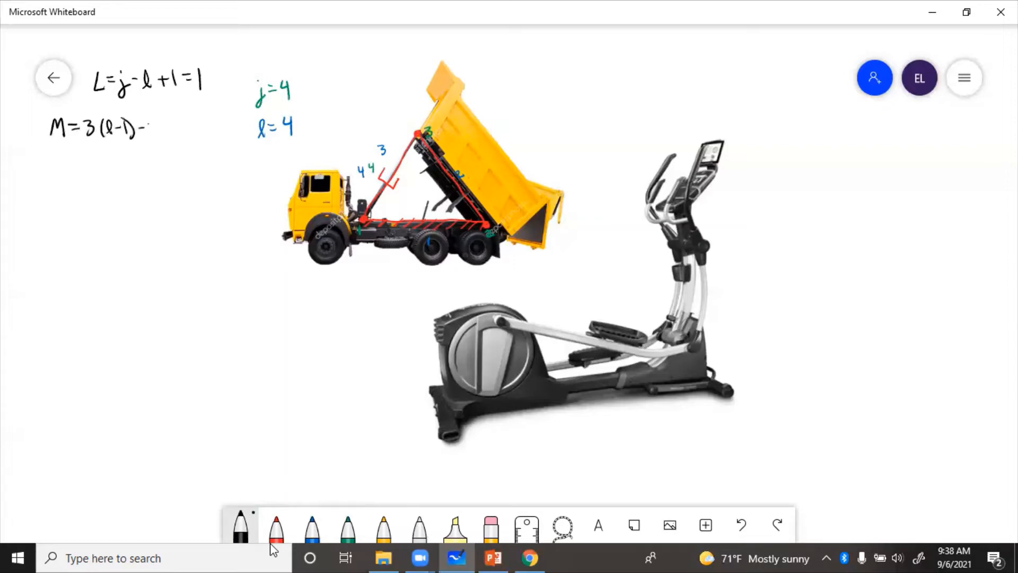
pyautogui.write('-2j')
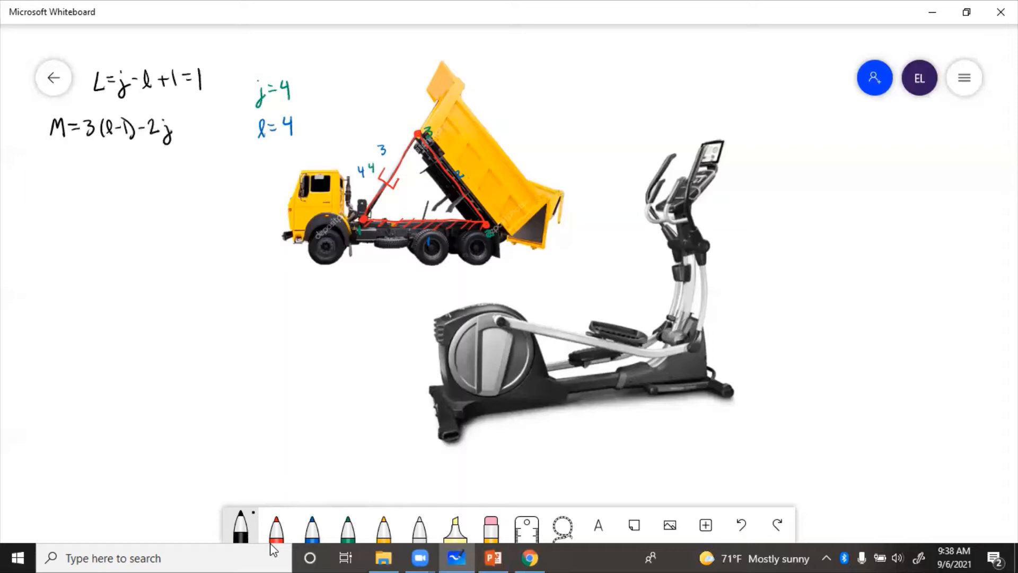
pyautogui.moveTo(74, 155); pyautogui.dragTo(113, 156)
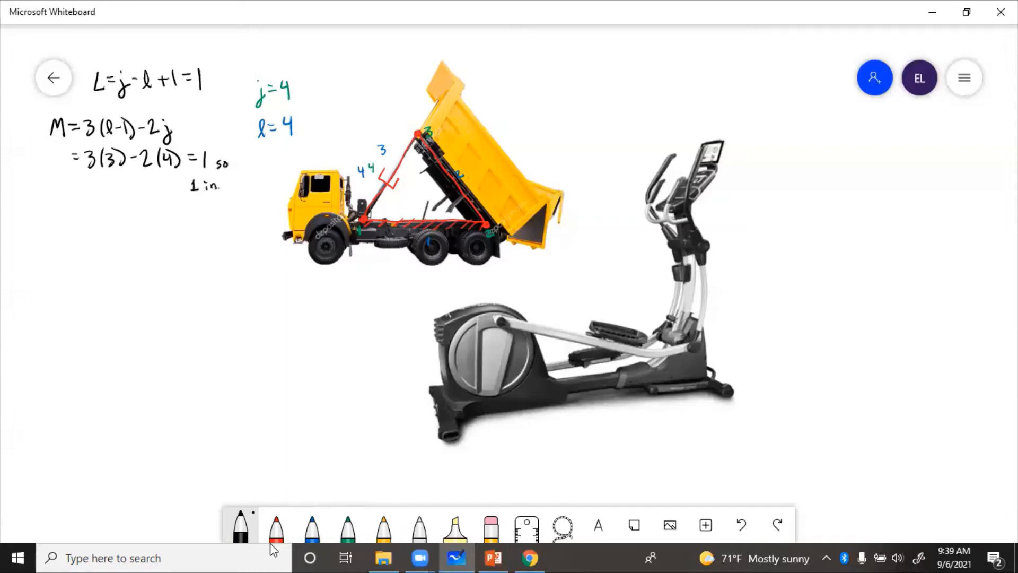
# Step: Note 'so 1 input' and 'so 1 loop' after the mobility result
pyautogui.write('input')
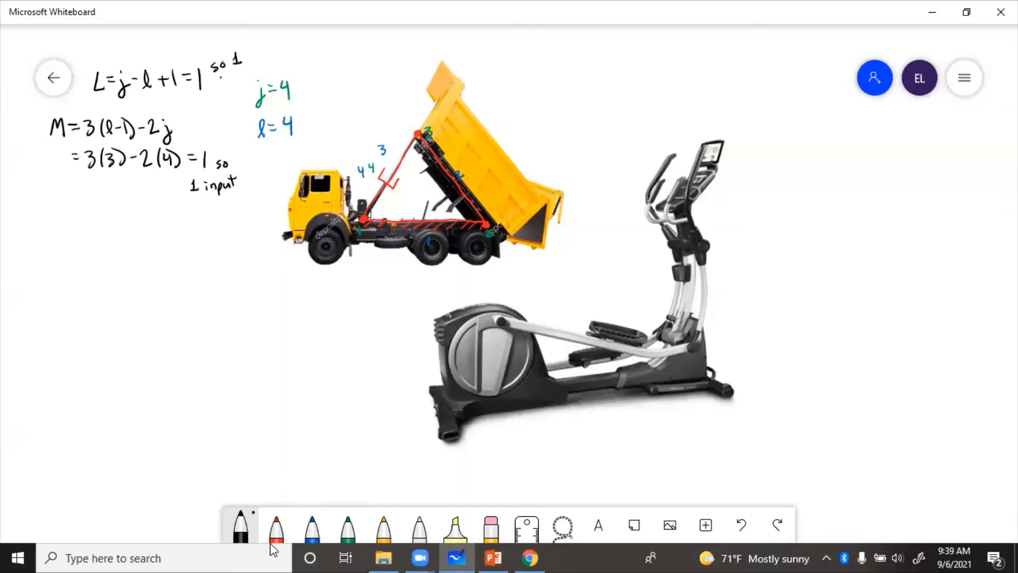
pyautogui.write('loop')
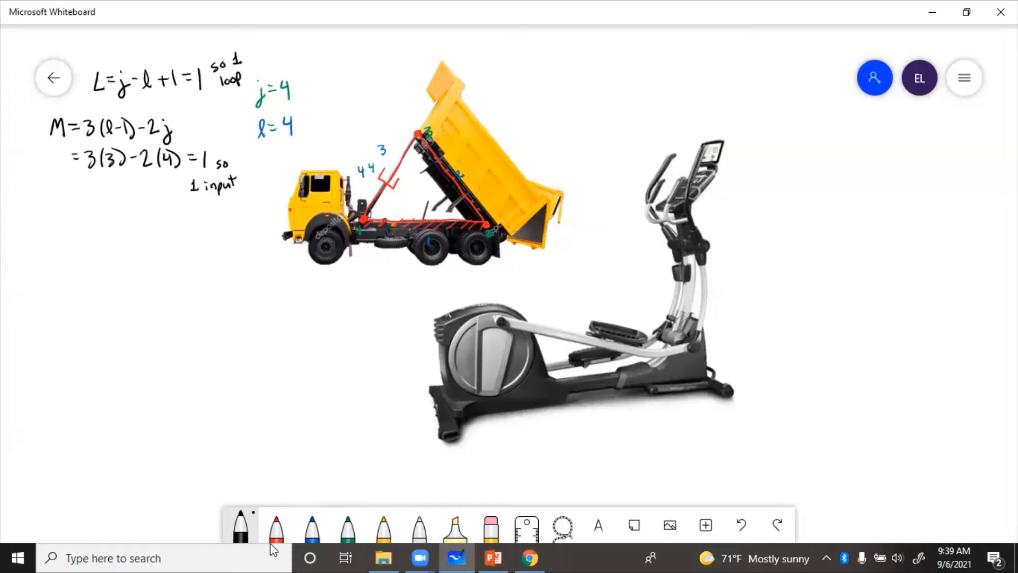
pyautogui.click(312, 523)
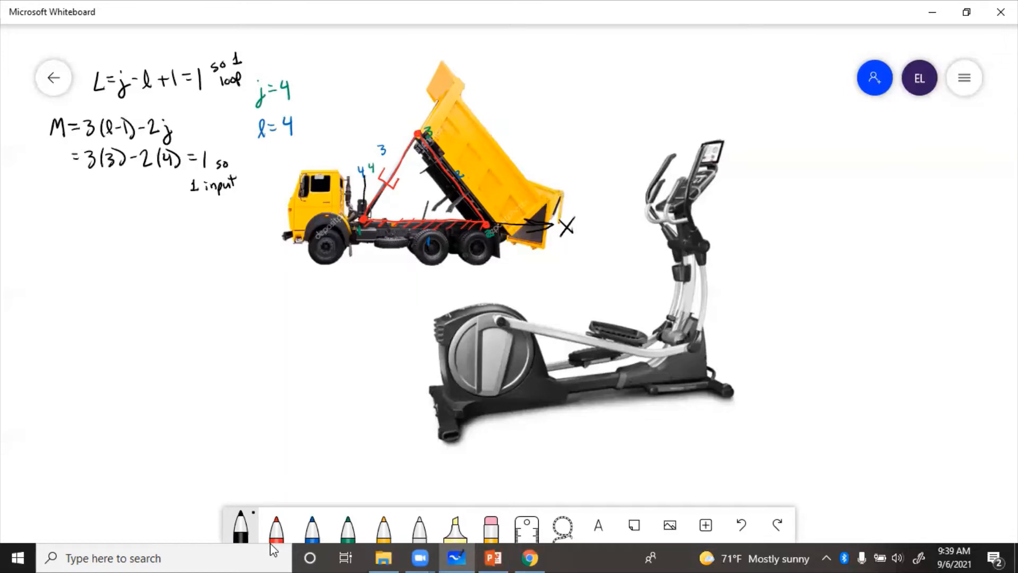
# Step: Draw a vertical y-axis arrow rising from the truck's lower pivot
pyautogui.moveTo(364, 202); pyautogui.dragTo(364, 101)
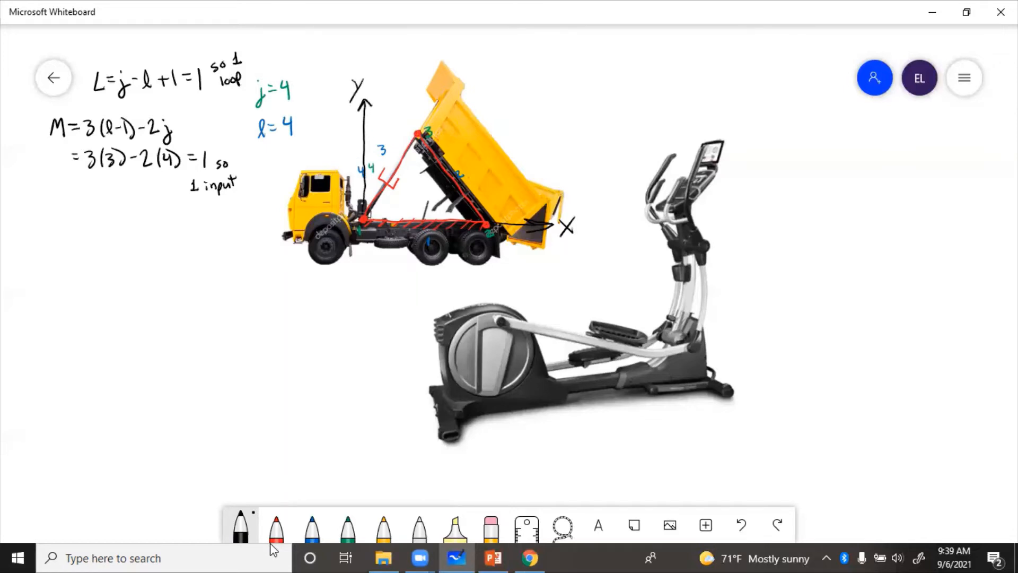
pyautogui.click(311, 525)
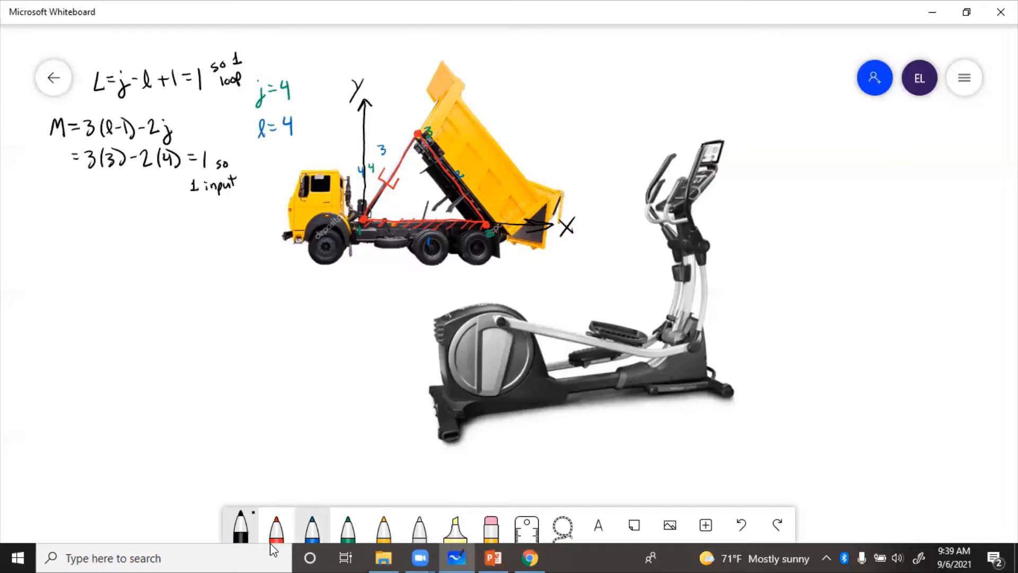
pyautogui.moveTo(311, 525)
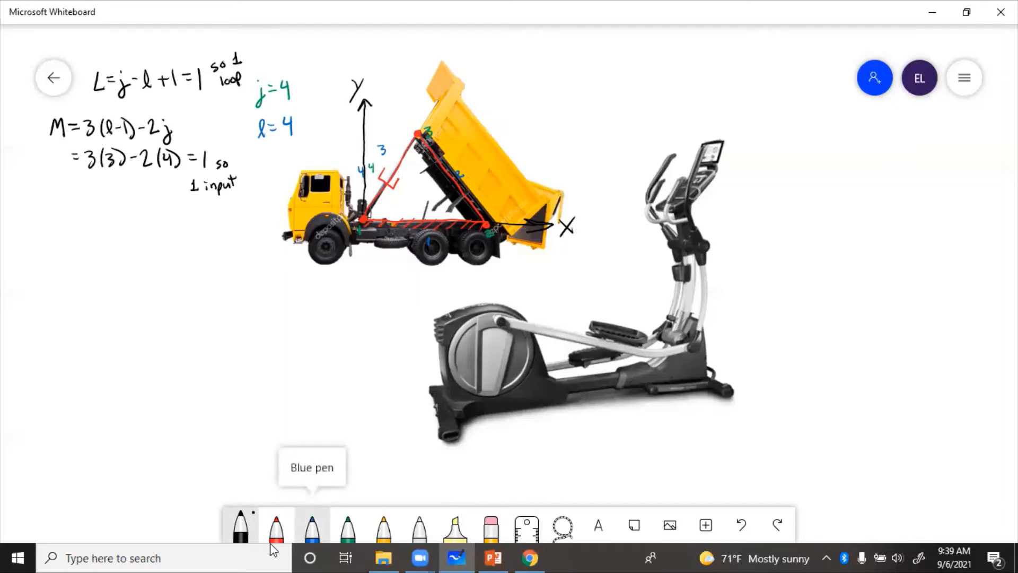
# Step: Draw blue vectors r1, r2, r3 along the truck links with angles θ2 and θ3
pyautogui.click(311, 525)
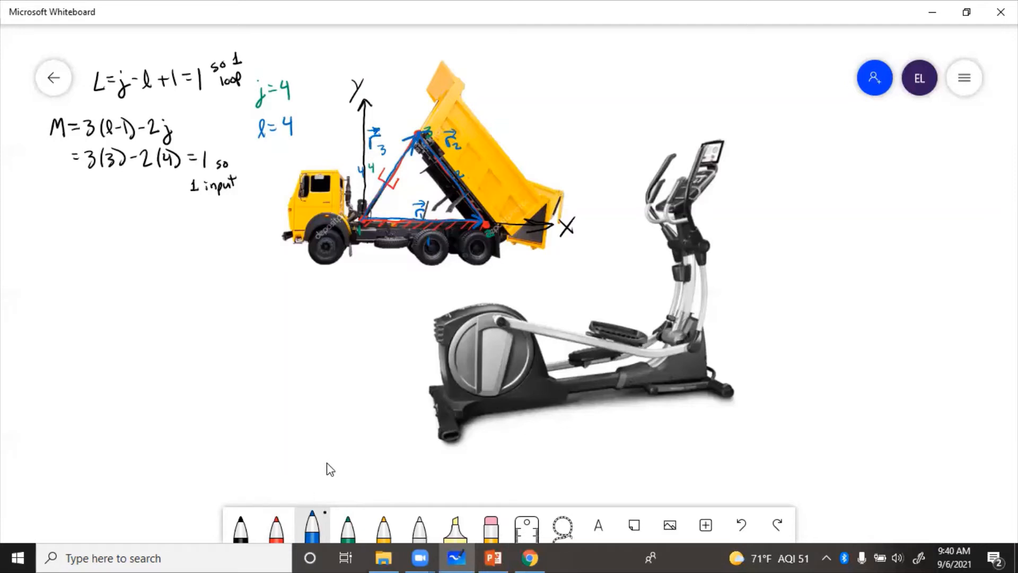
pyautogui.moveTo(324, 487)
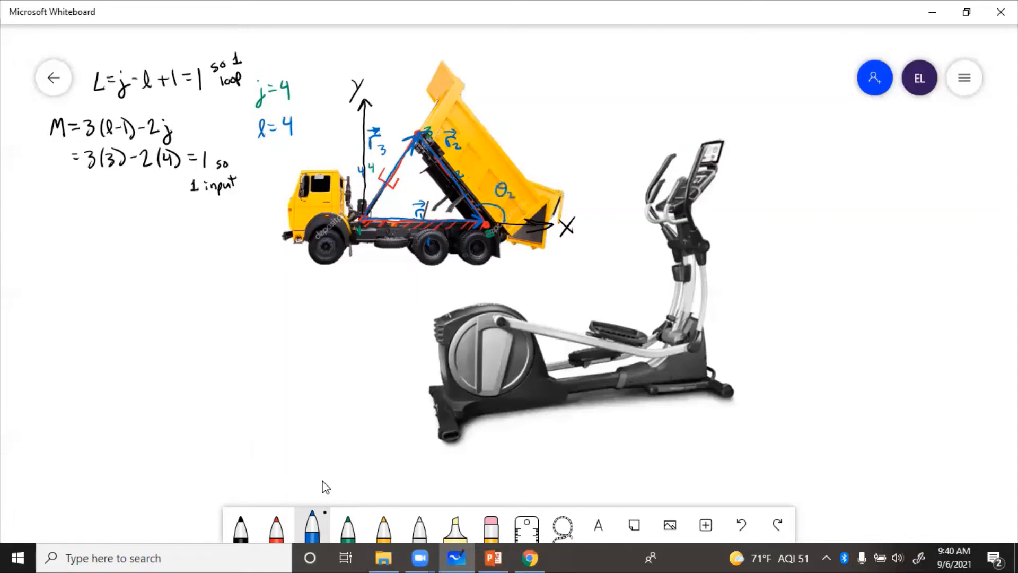
pyautogui.click(389, 203)
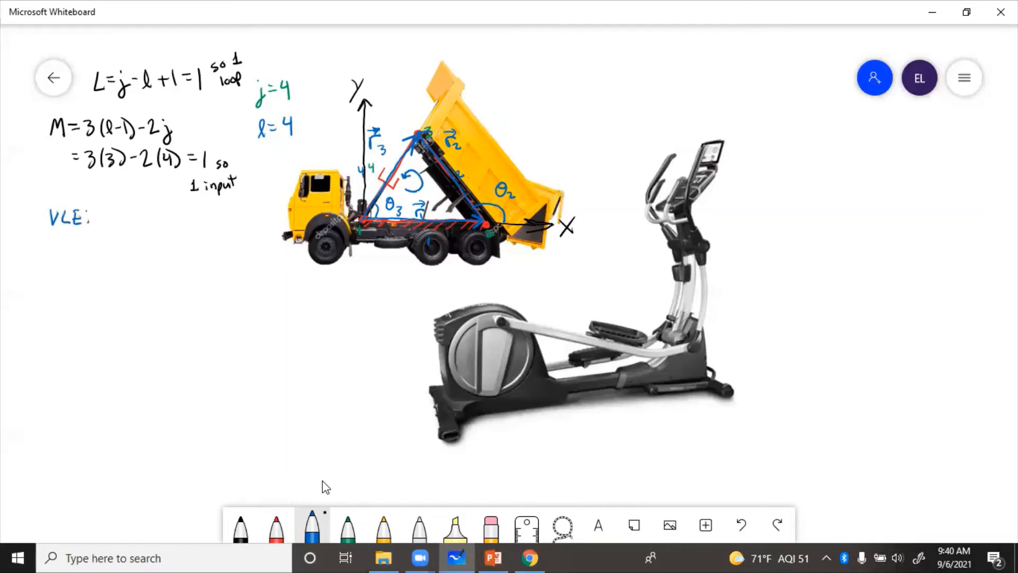
# Step: Underline VLE and write the vector loop equation r1+r2−r3=0
pyautogui.moveTo(48, 233); pyautogui.dragTo(88, 233)
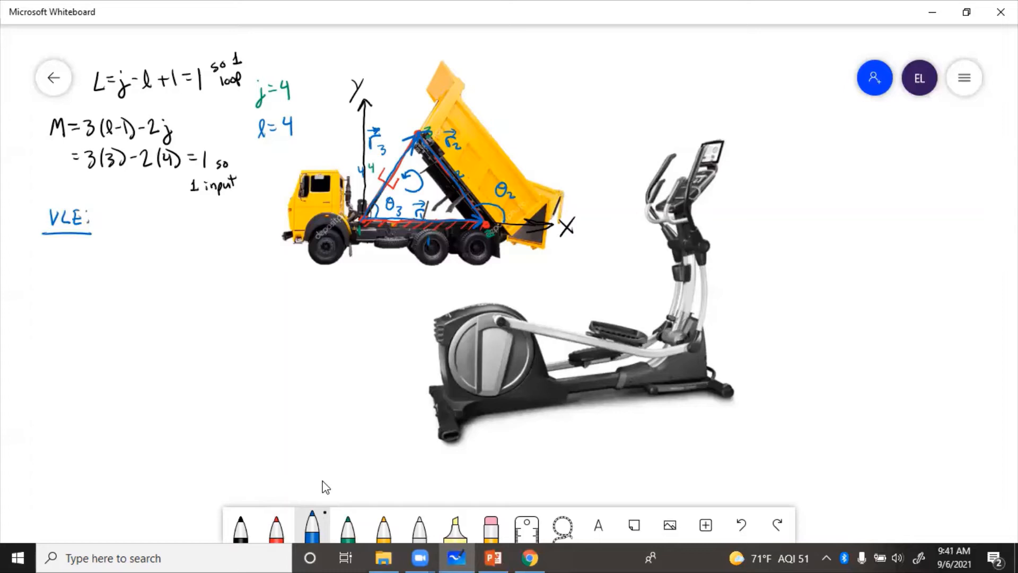
pyautogui.moveTo(41, 266); pyautogui.dragTo(60, 257)
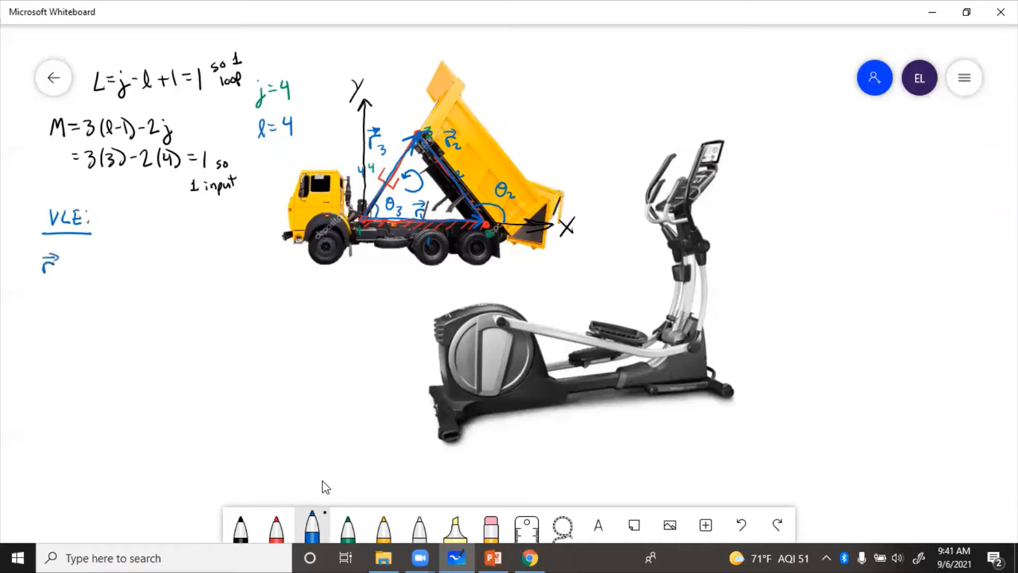
pyautogui.moveTo(61, 266); pyautogui.dragTo(91, 266)
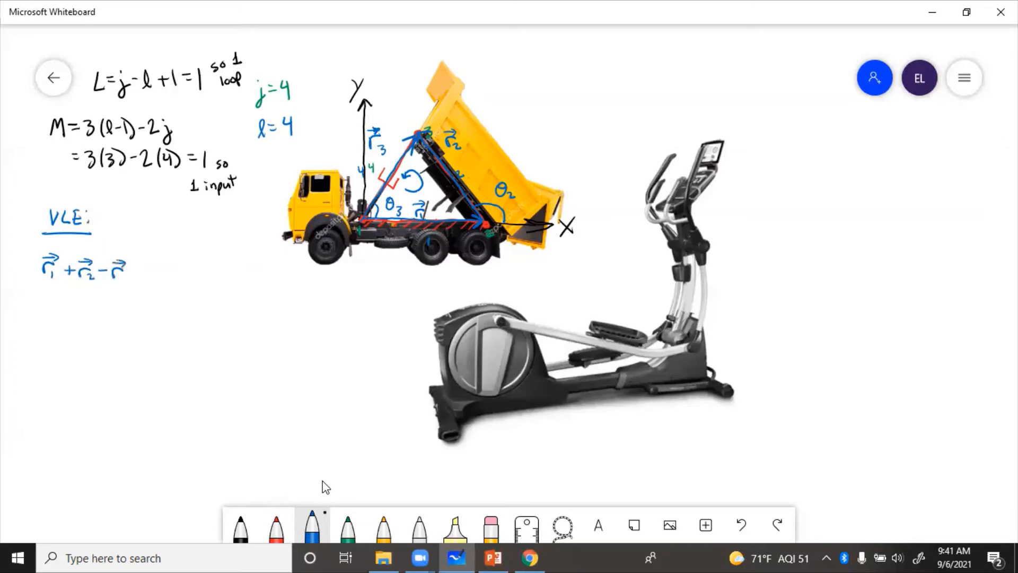
pyautogui.moveTo(130, 273); pyautogui.dragTo(162, 272)
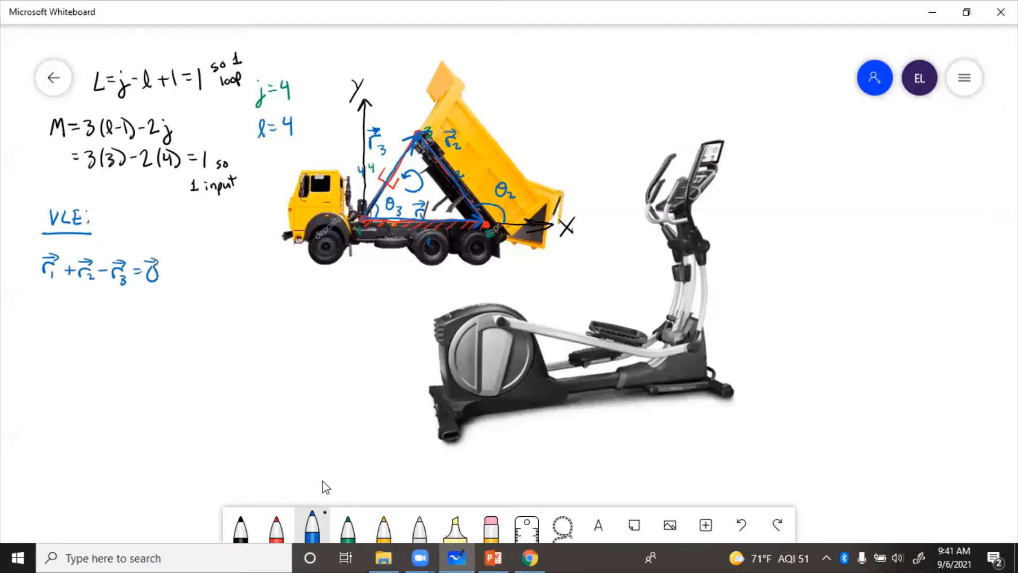
# Step: Write the scalar equations r1+r2c2−r3c3=0 and r2s2−r3s3=0 beside the loop equation
pyautogui.write('Sco')
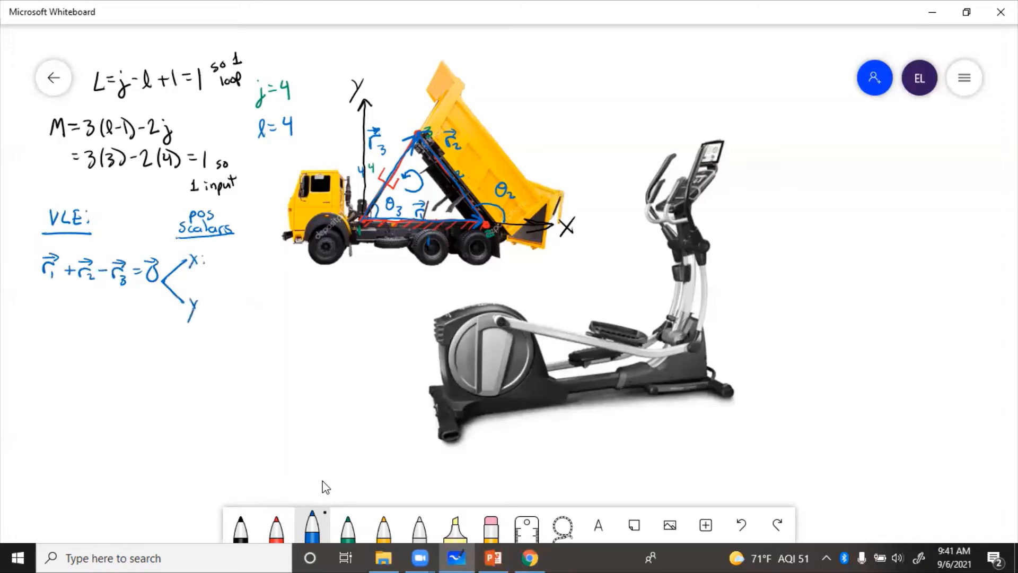
pyautogui.click(205, 305)
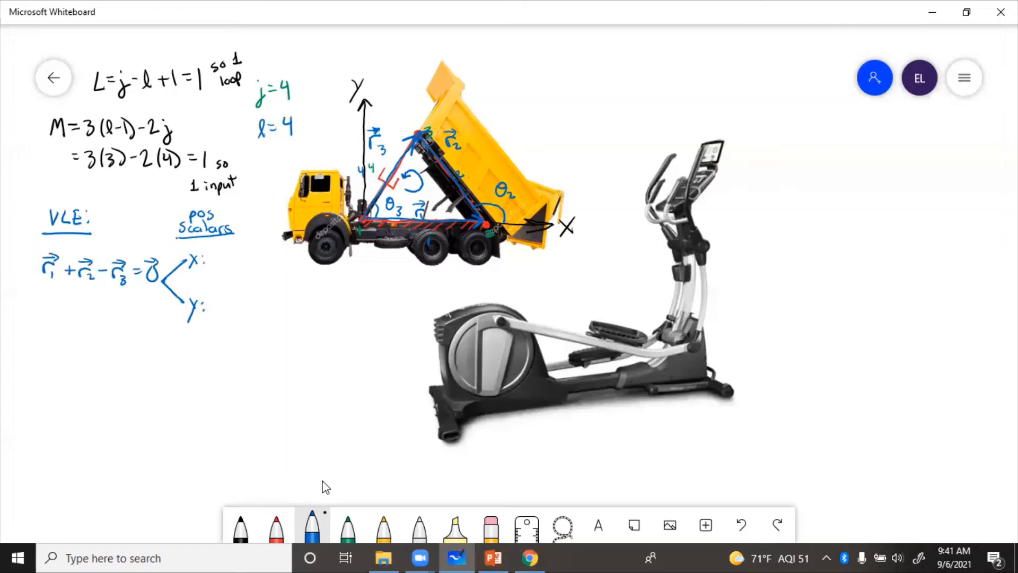
pyautogui.moveTo(379, 225)
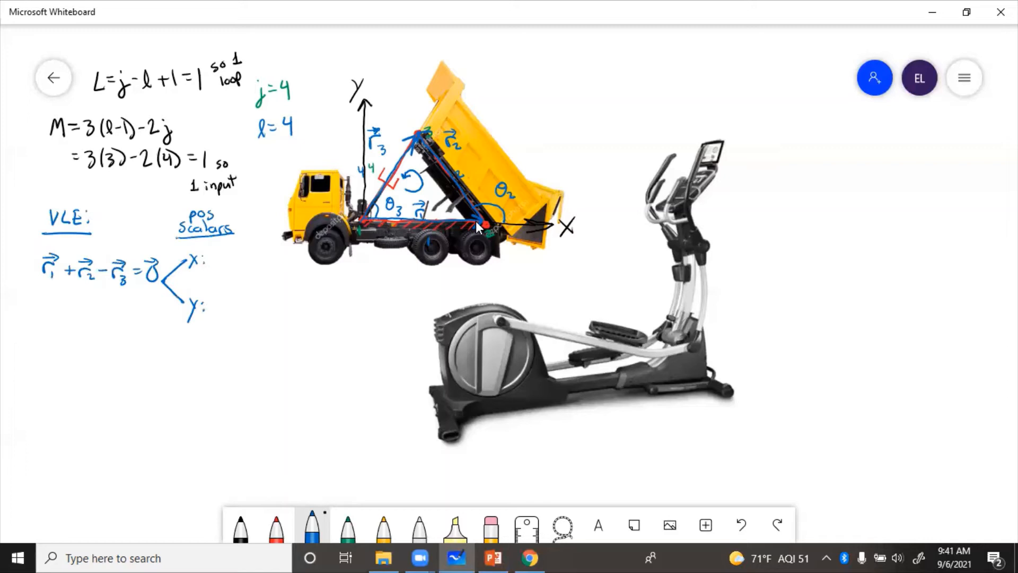
pyautogui.moveTo(419, 143)
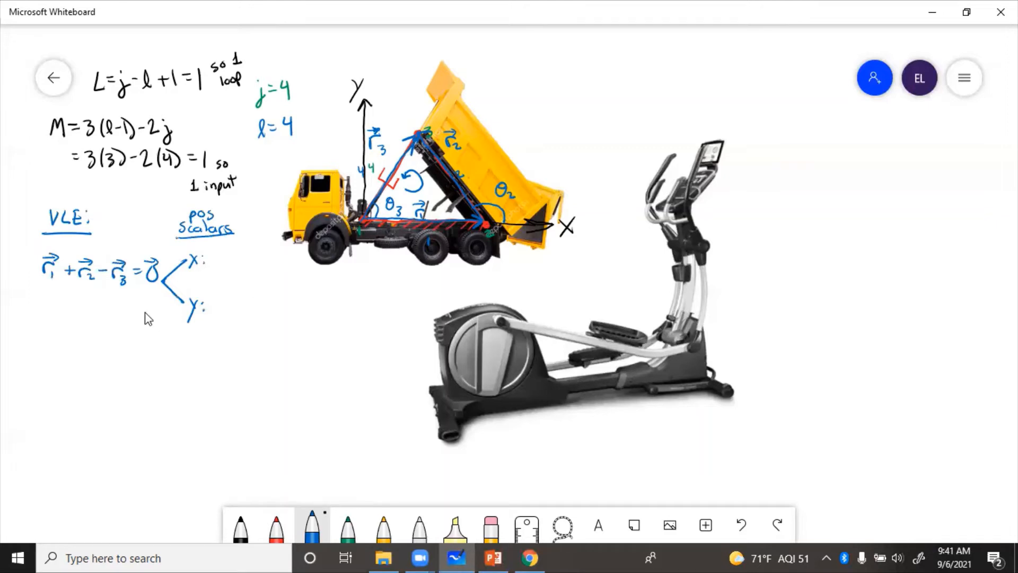
pyautogui.moveTo(398, 238)
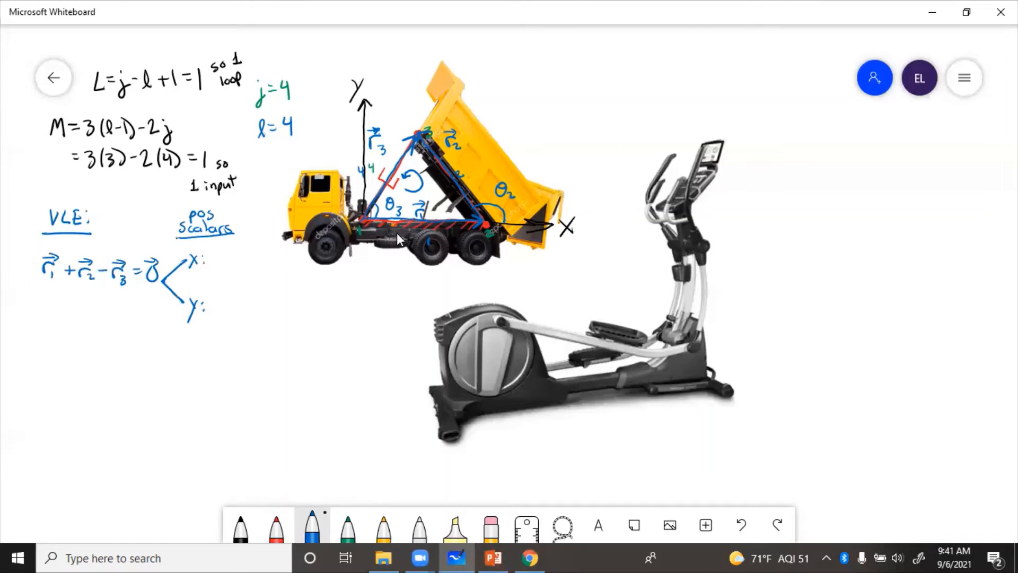
pyautogui.moveTo(411, 233)
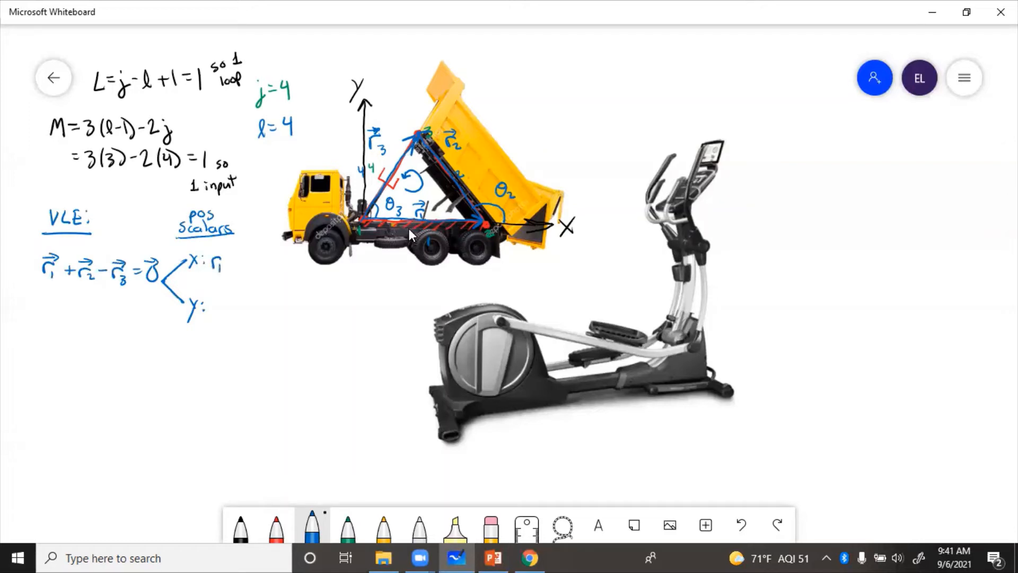
pyautogui.write('+r₂c₂-r₃c₃=0')
pyautogui.write(' r₂s₂')
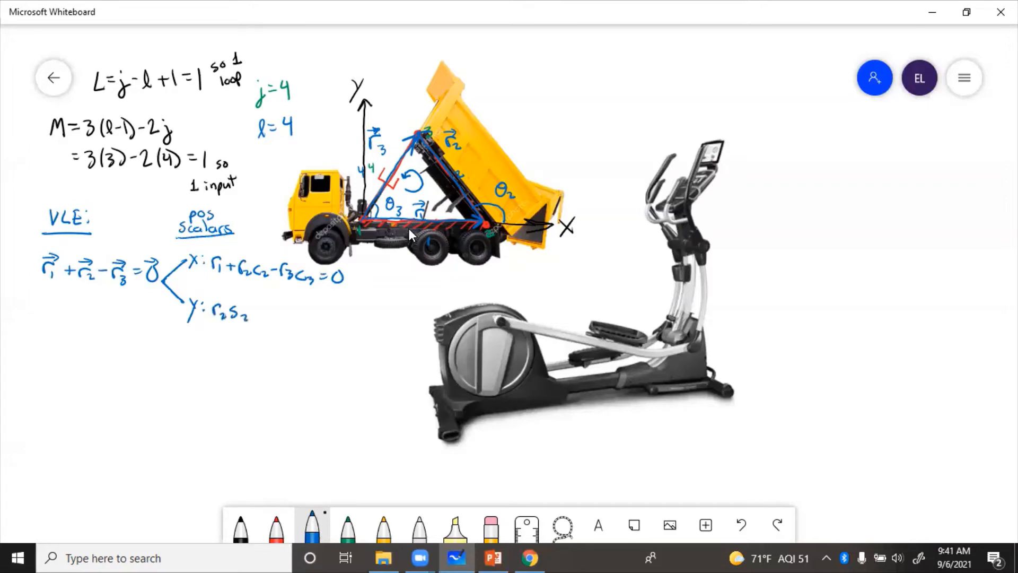
pyautogui.write('-r_3')
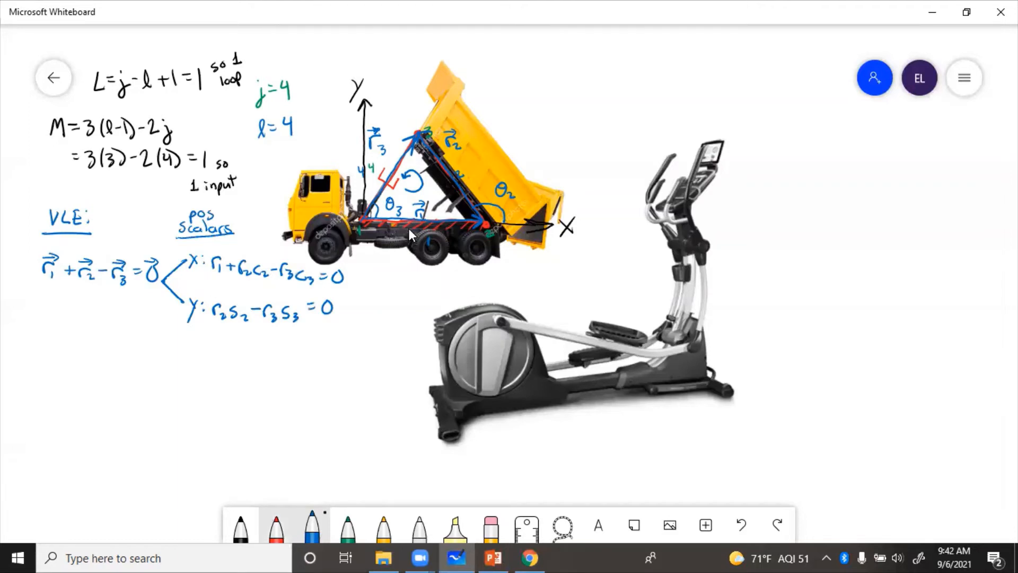
pyautogui.moveTo(275, 523)
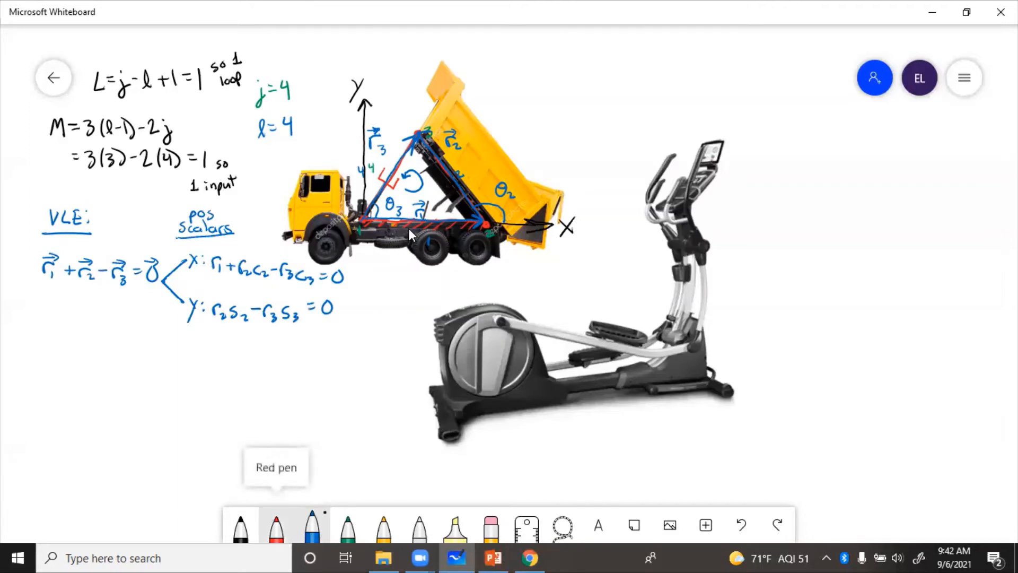
# Step: List the knowns r1, r2, θ1 in green below the equations
pyautogui.click(311, 524)
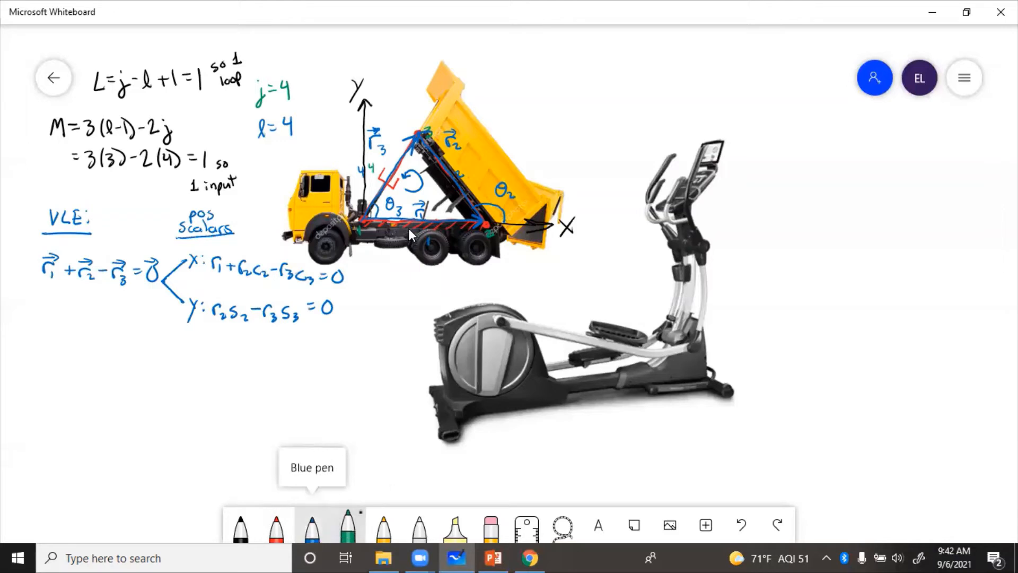
pyautogui.click(347, 525)
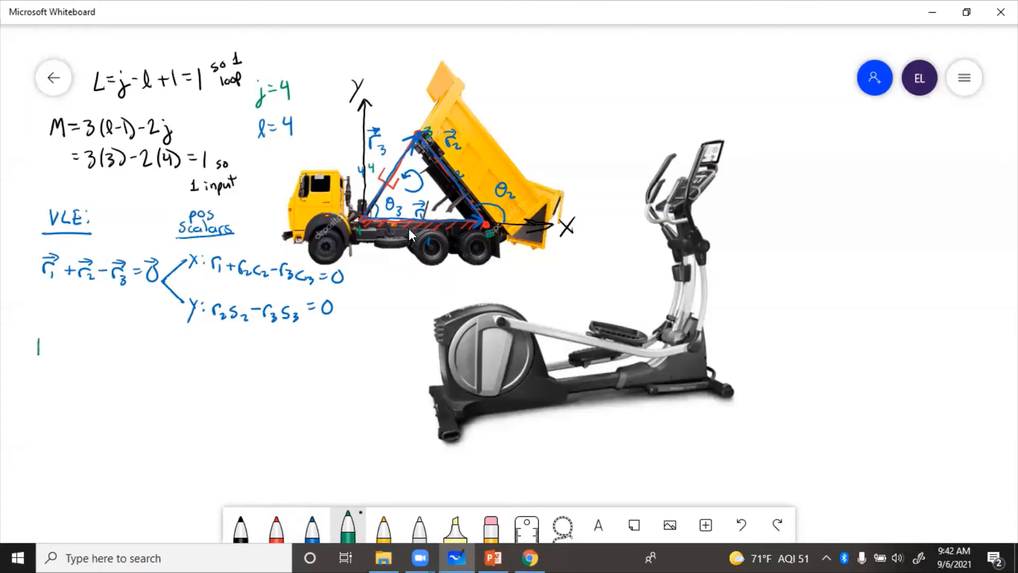
pyautogui.write('Knowns: r1 r2 O')
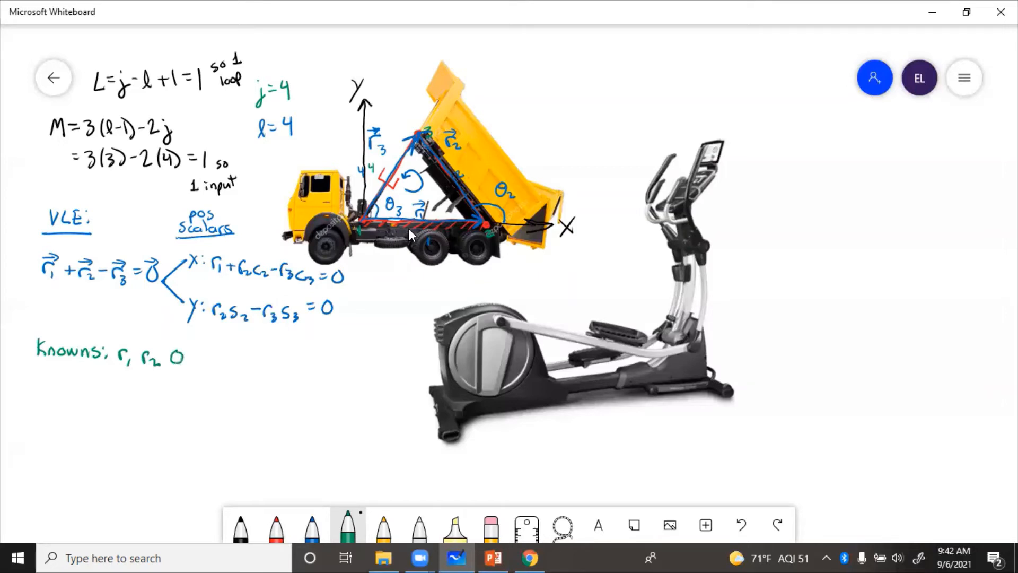
pyautogui.write('Θ₁')
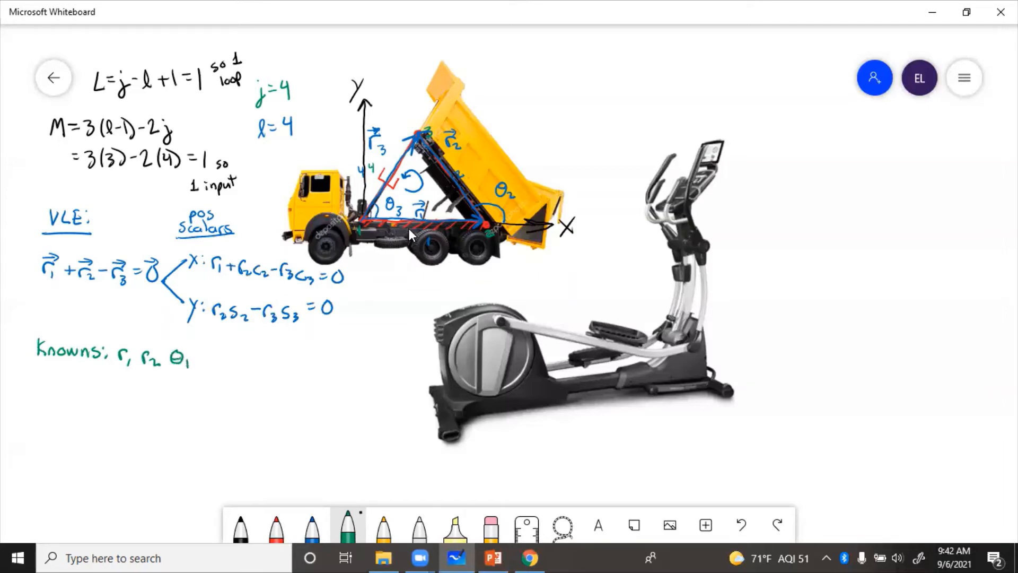
# Step: List the unknowns r3, θ2, θ3 in red, ready to mark r3 as the input
pyautogui.click(276, 524)
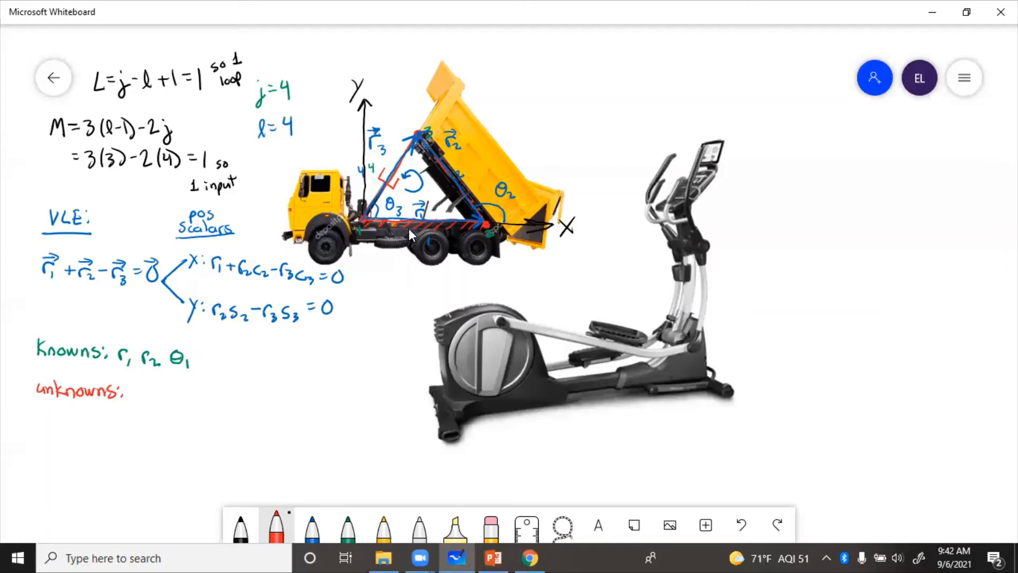
pyautogui.write('r3 θ2')
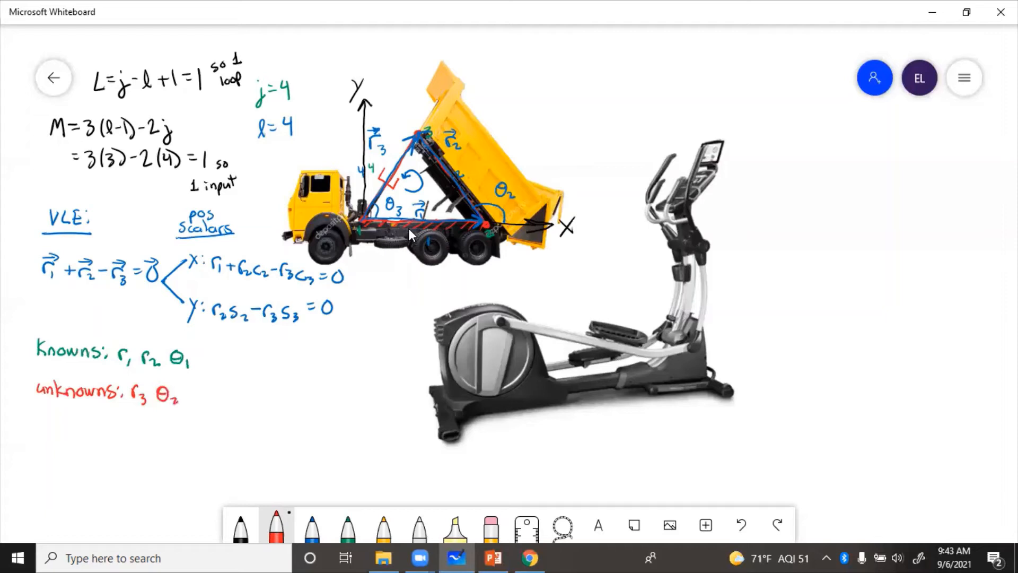
pyautogui.write('θ3')
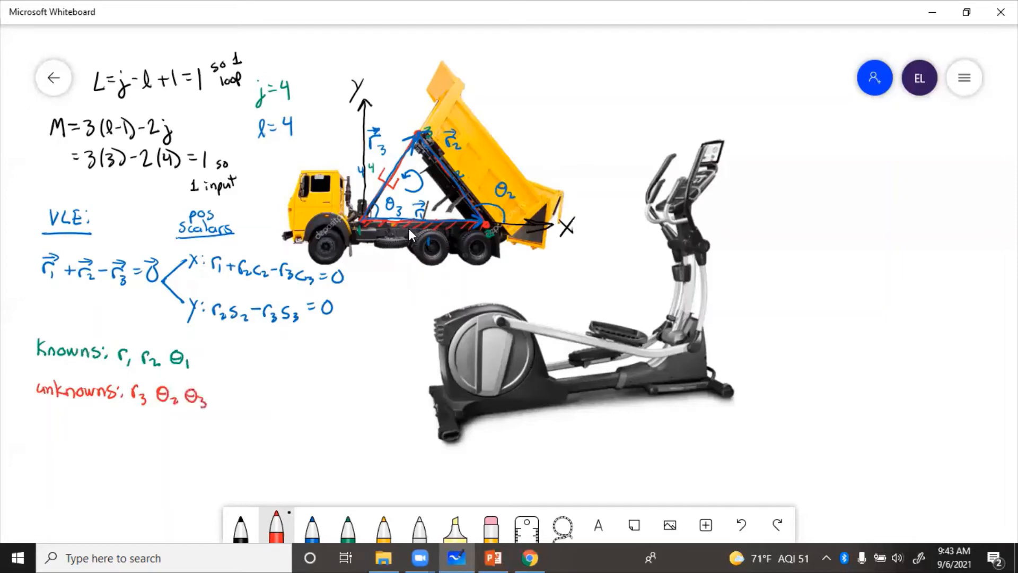
pyautogui.click(310, 525)
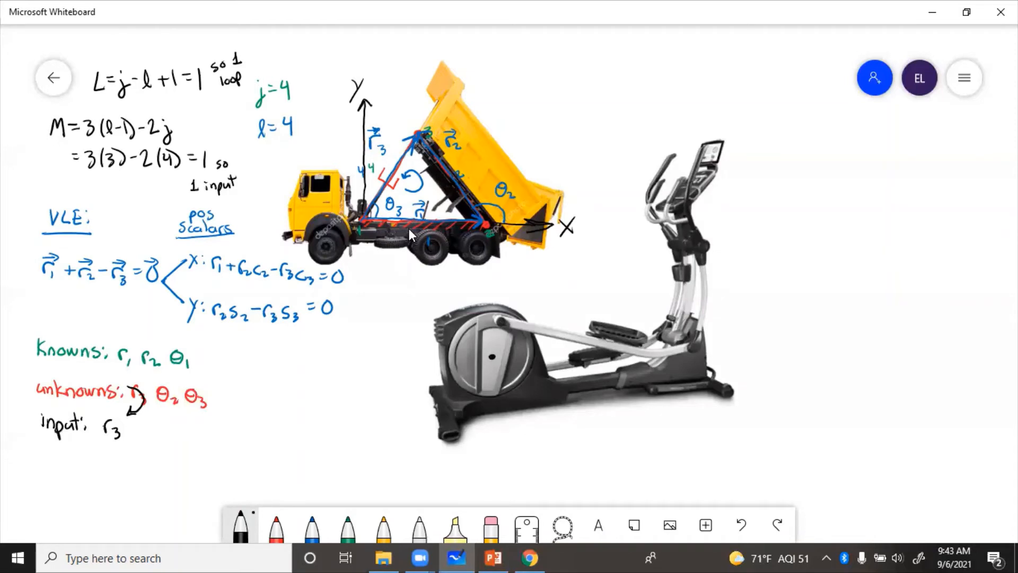
pyautogui.moveTo(276, 525)
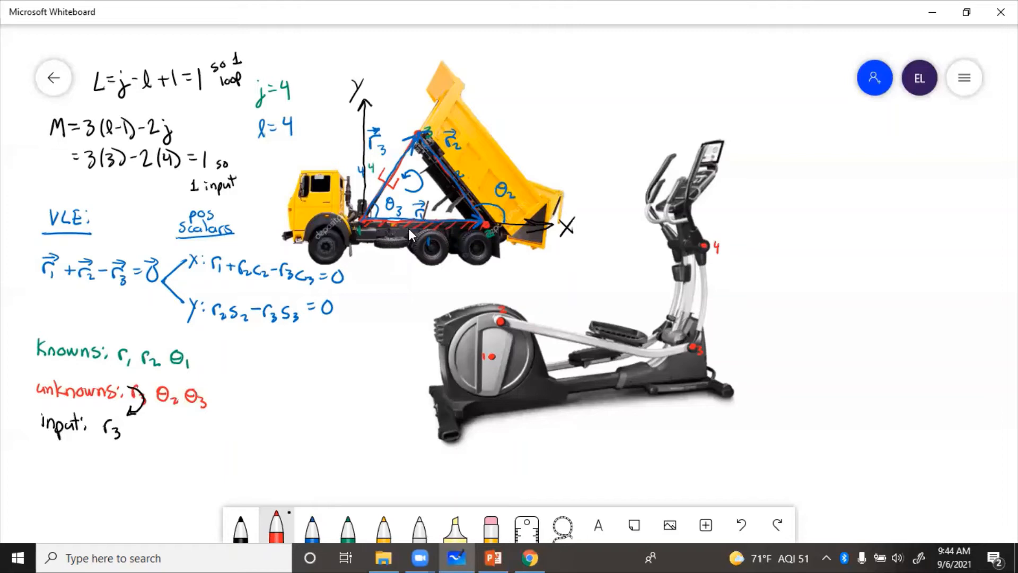
pyautogui.moveTo(310, 525)
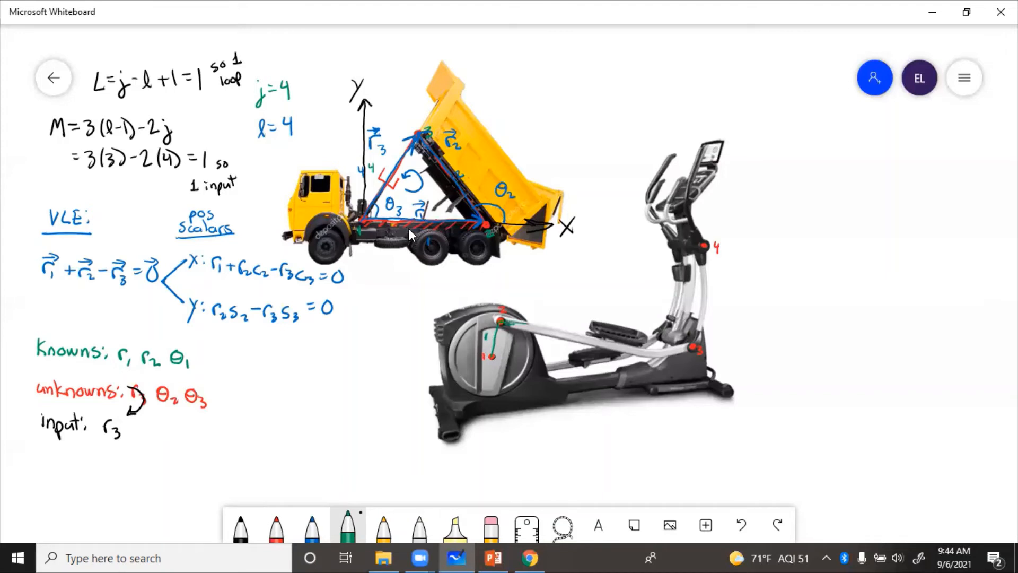
# Step: Draw the green links over the elliptical and the orange ground link along its base
pyautogui.moveTo(500, 321); pyautogui.dragTo(673, 344)
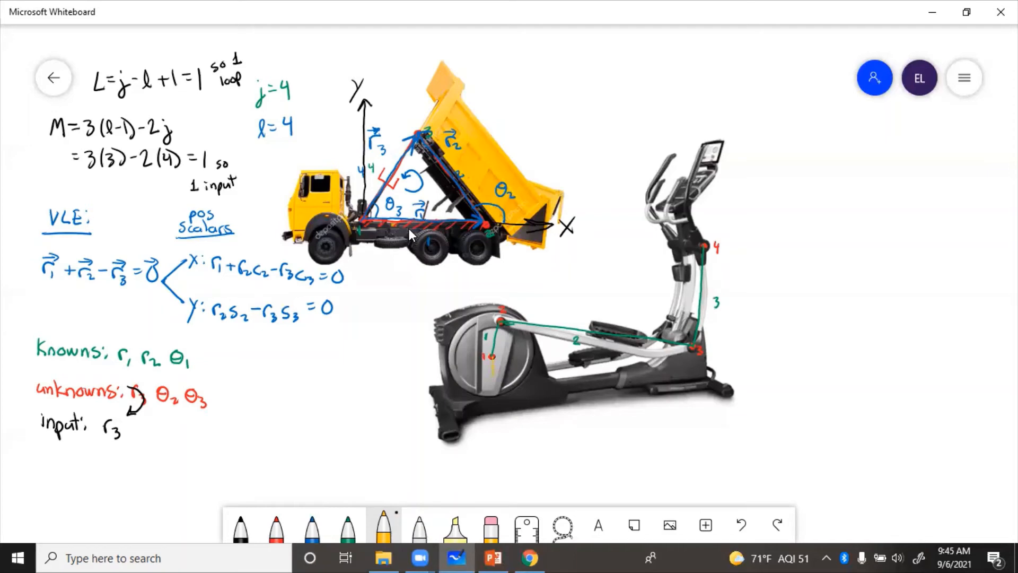
pyautogui.moveTo(492, 354); pyautogui.dragTo(562, 391)
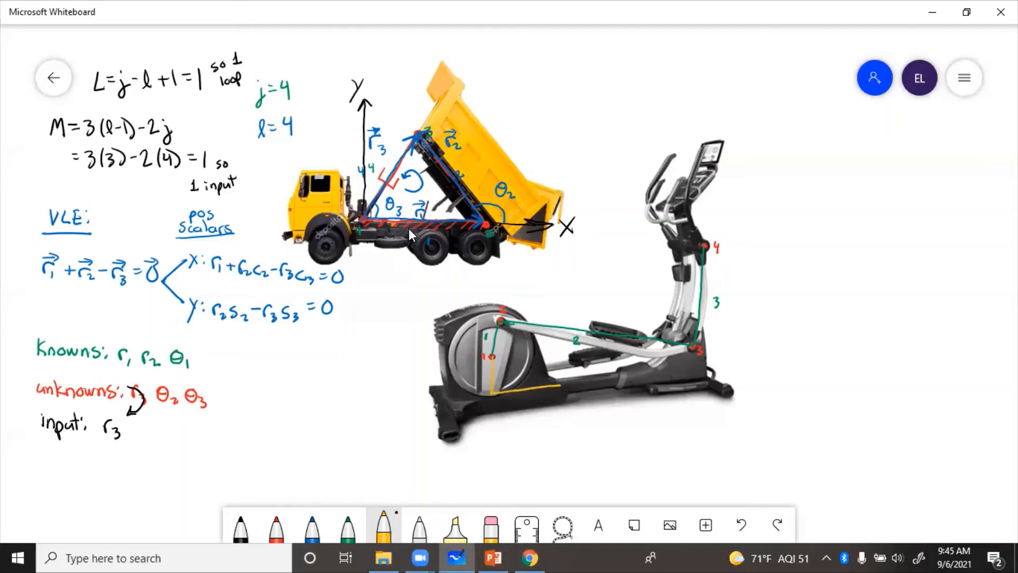
pyautogui.moveTo(485, 389); pyautogui.dragTo(708, 364)
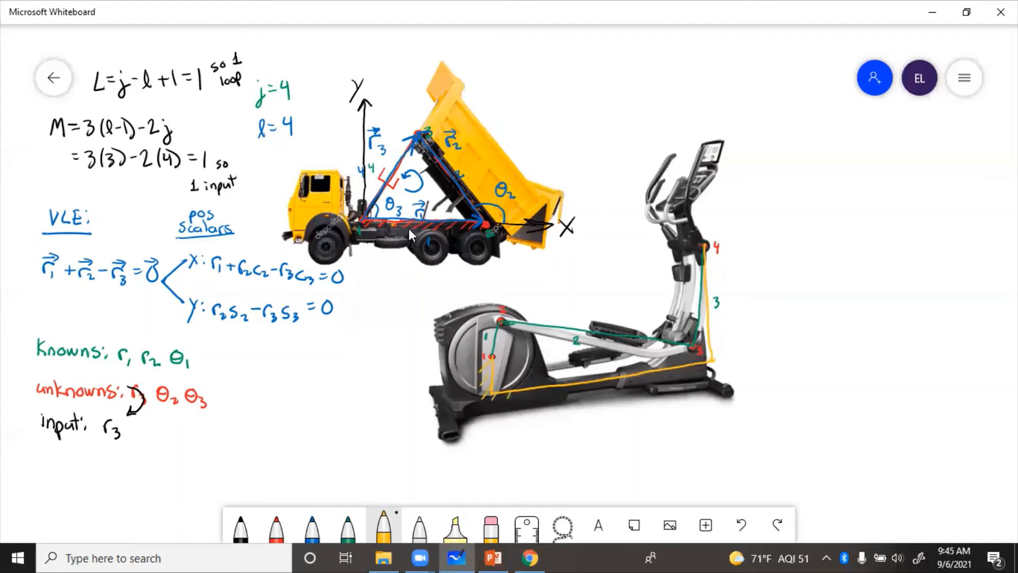
# Step: Hatch the orange ground link and label it 4
pyautogui.moveTo(698, 357); pyautogui.dragTo(480, 389)
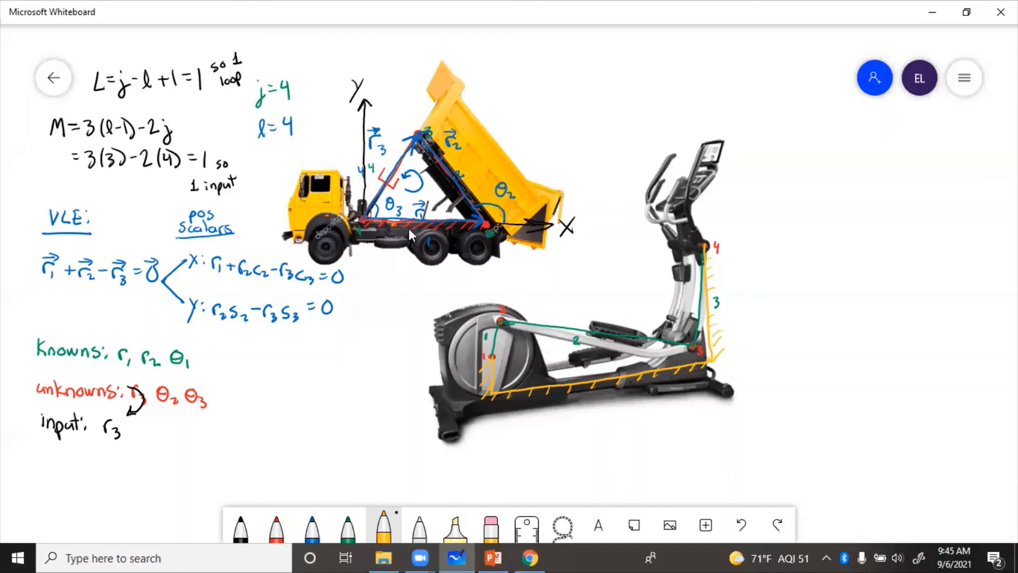
pyautogui.click(346, 525)
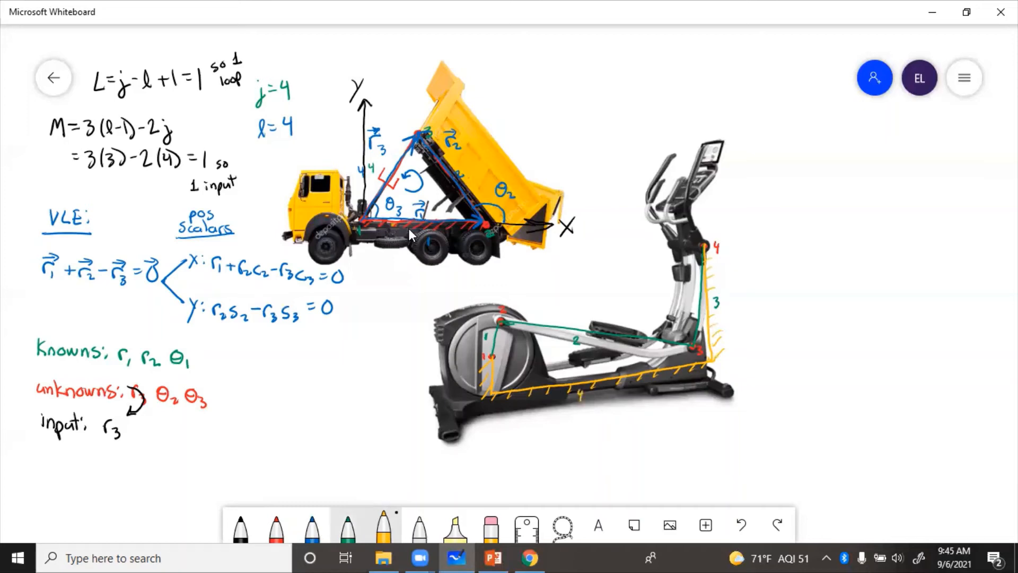
pyautogui.click(276, 525)
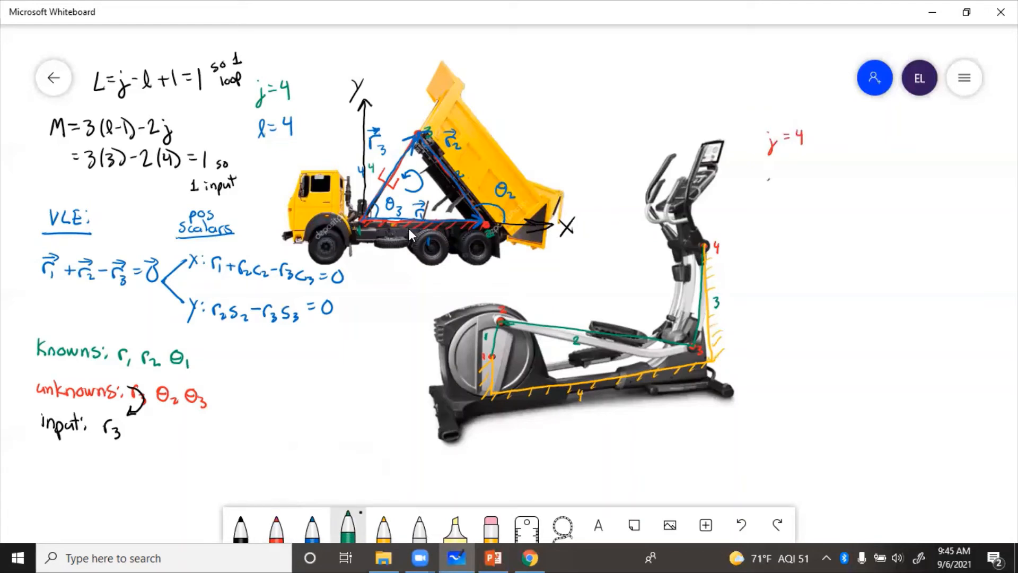
# Step: Write l=4, L=1 and M=1 beside the elliptical
pyautogui.write('l=4')
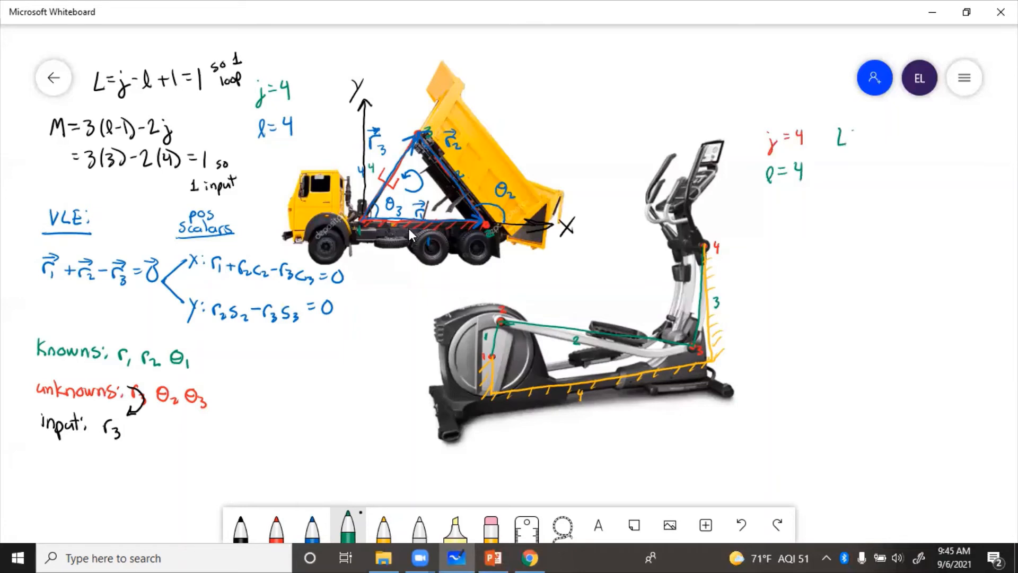
pyautogui.write('=1 M')
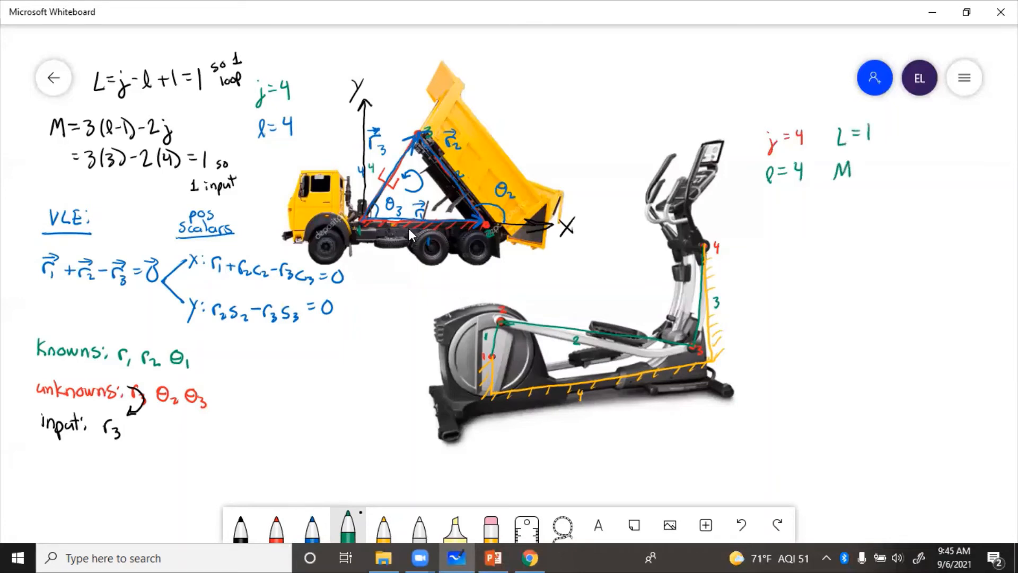
pyautogui.write('=1')
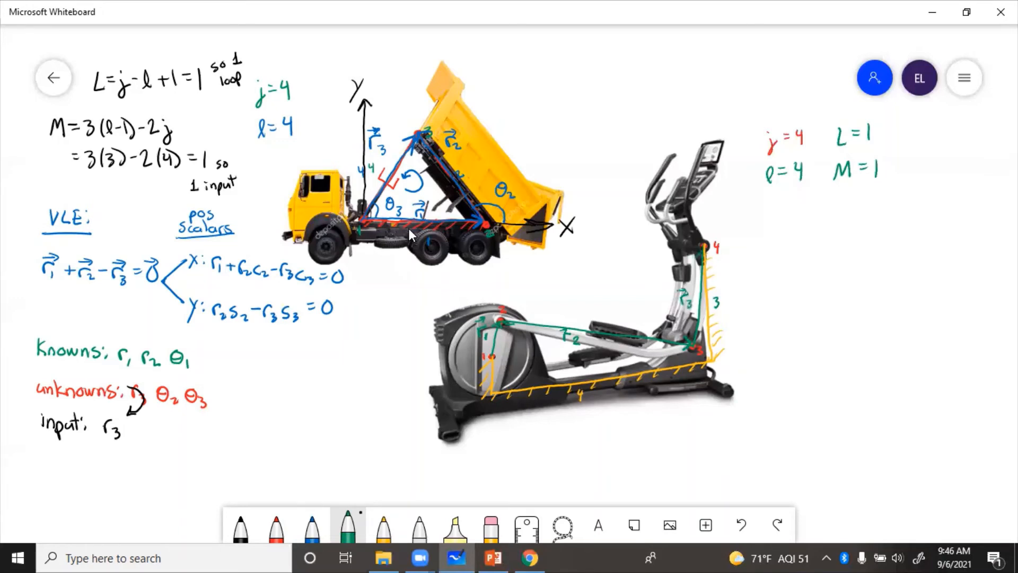
# Step: Add orange vector arrows and r labels on the elliptical's crank, base and upright links
pyautogui.click(454, 524)
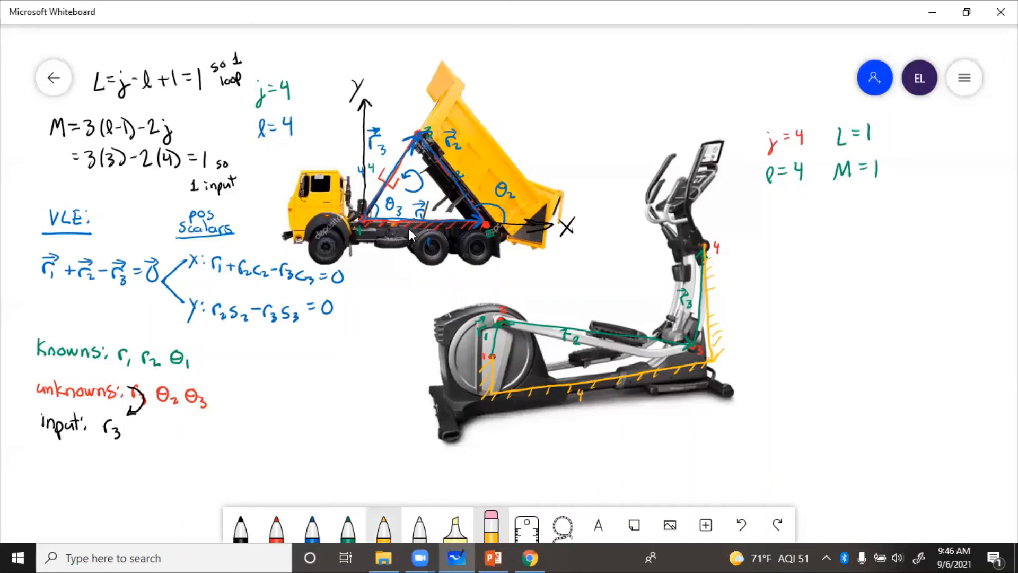
pyautogui.click(383, 524)
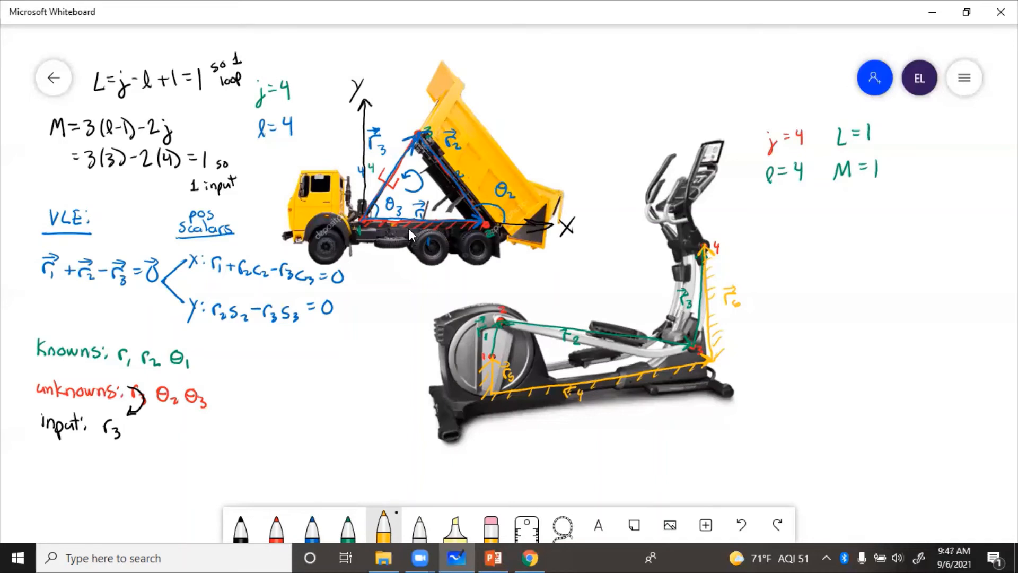
pyautogui.click(274, 526)
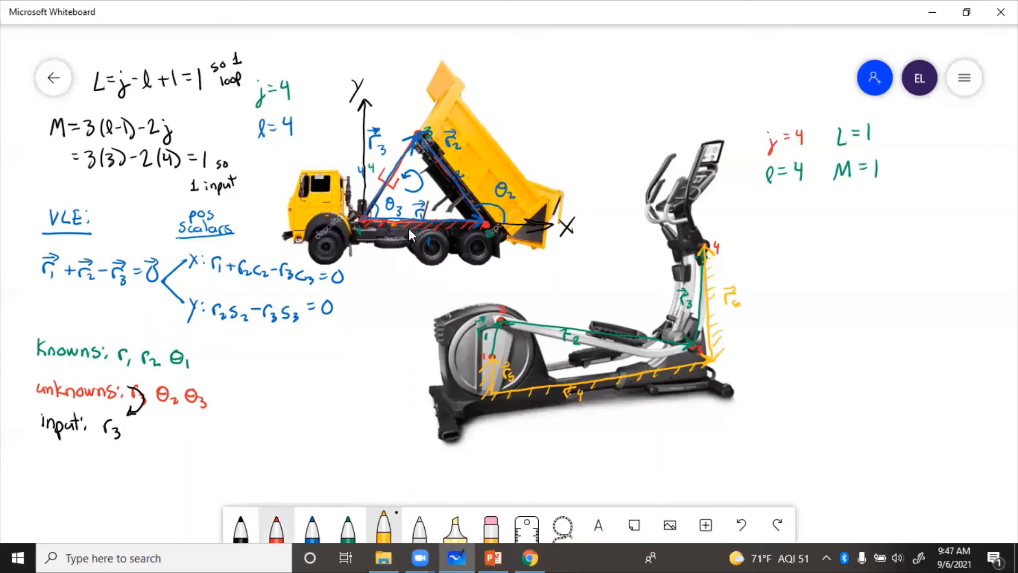
pyautogui.click(275, 525)
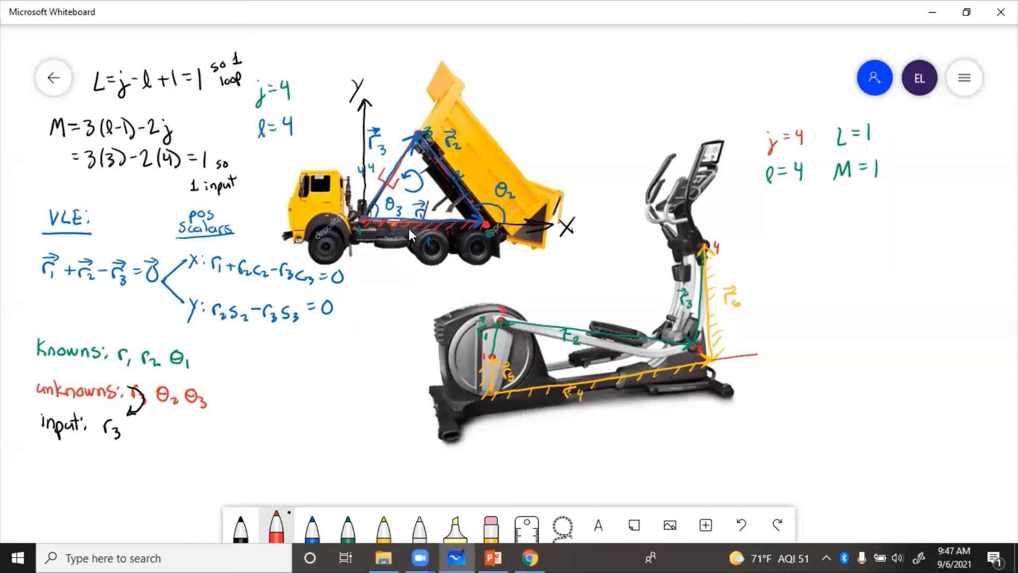
# Step: Draw red x and y axes with an angle arc on the elliptical and start a 'VLE:' heading
pyautogui.moveTo(707, 354); pyautogui.dragTo(776, 351)
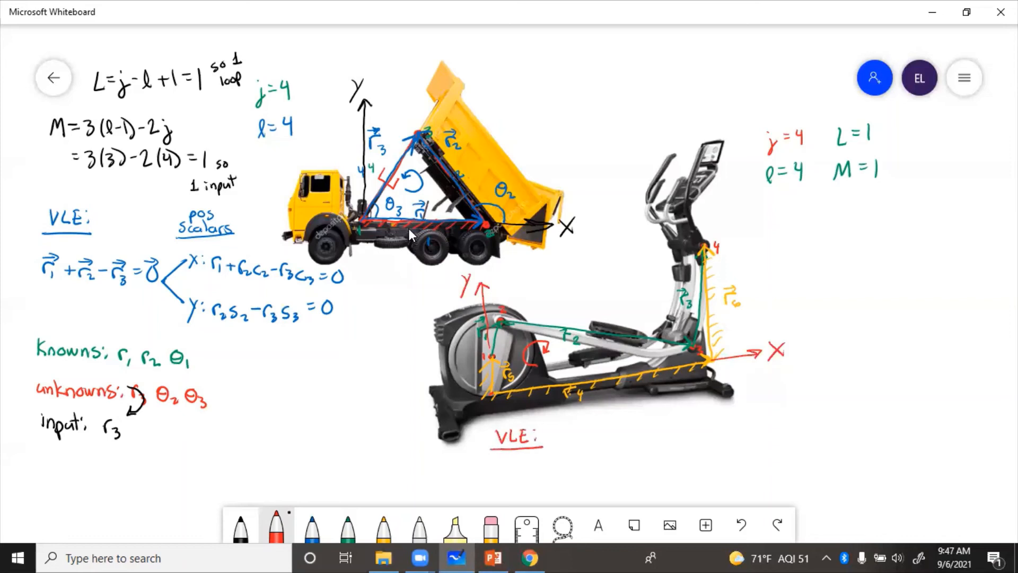
pyautogui.moveTo(500, 423)
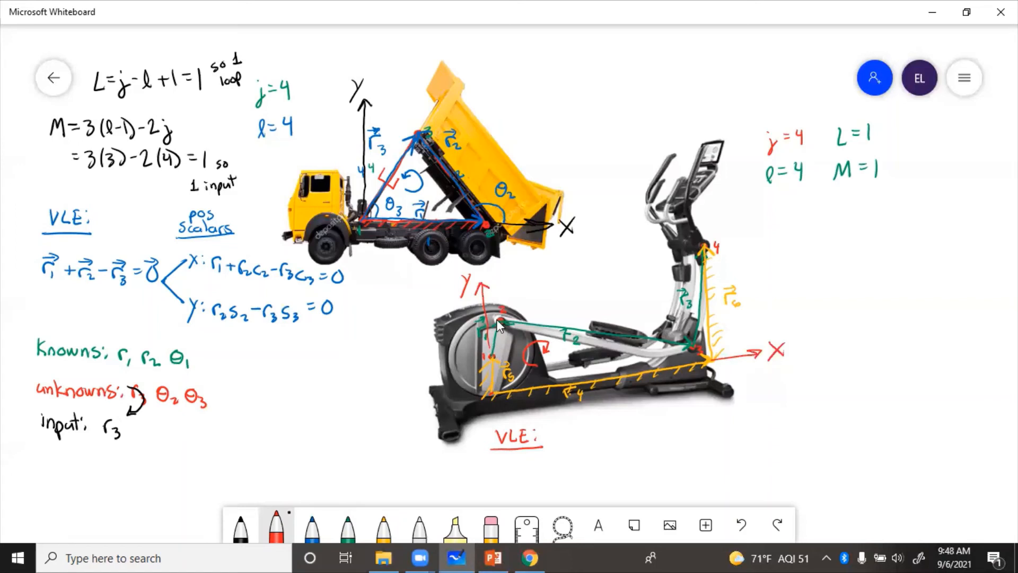
pyautogui.moveTo(669, 348)
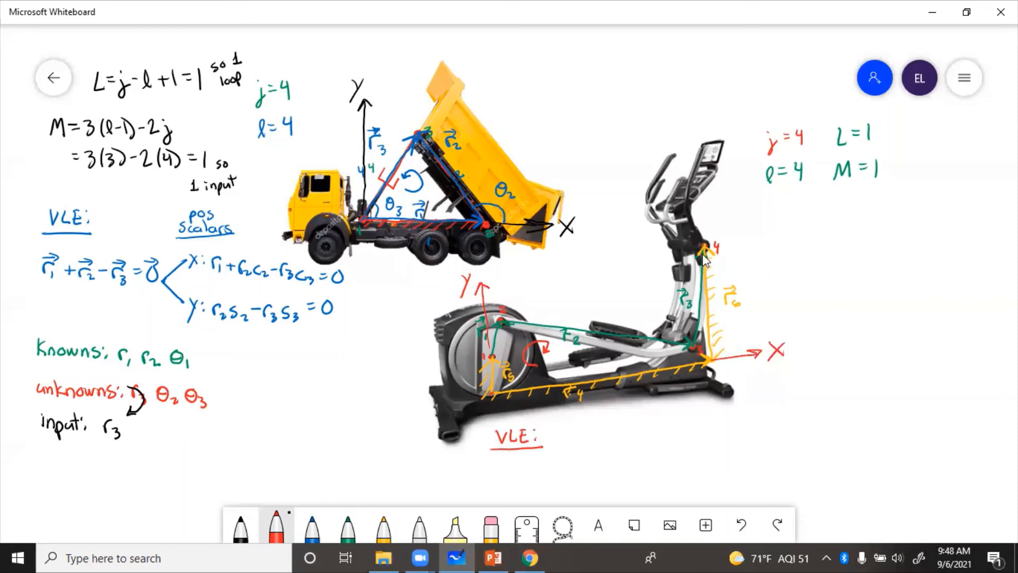
pyautogui.moveTo(713, 310)
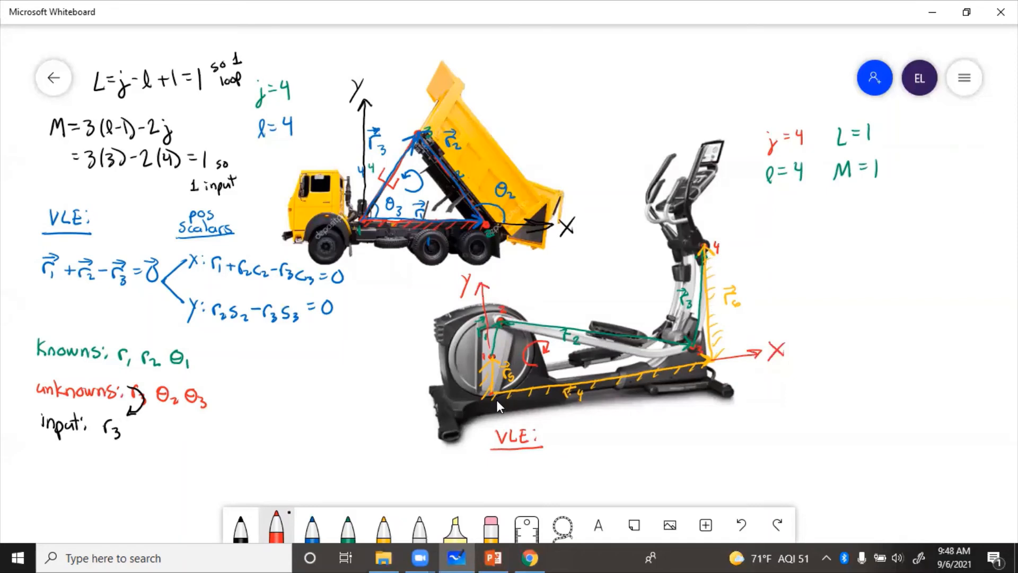
# Step: Write r5+r1+r2+r3−r6−r4=0 and its reordered form r1+r2+r3−r4+r5−r6=0 in red under VLE
pyautogui.click(505, 462)
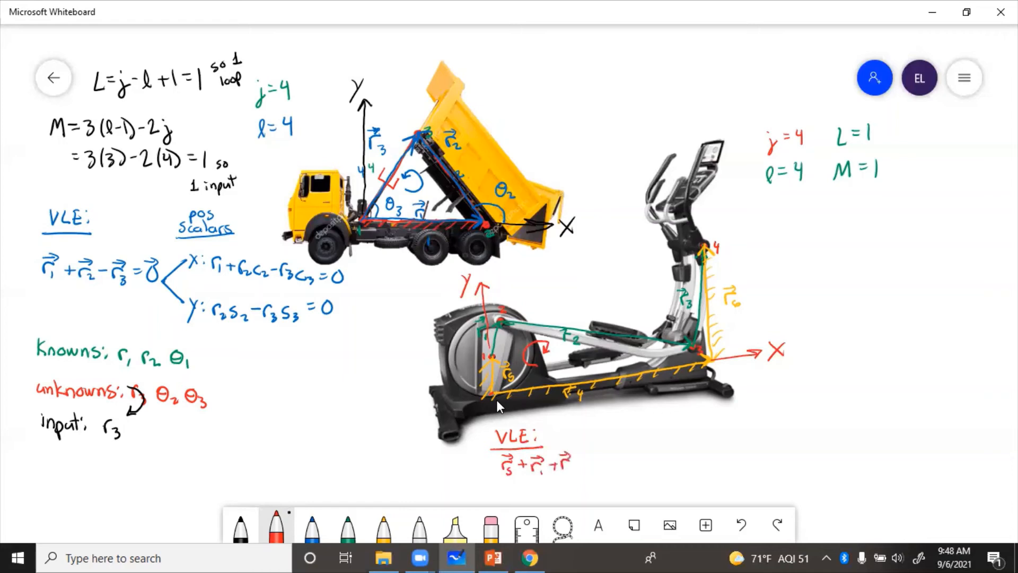
pyautogui.write('+r')
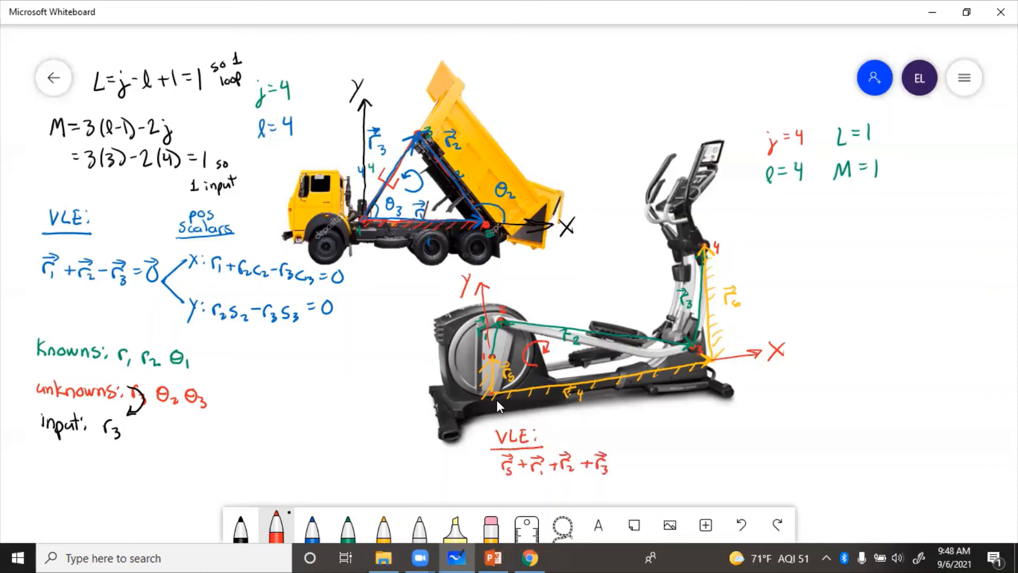
pyautogui.write('-r̄6-r̄')
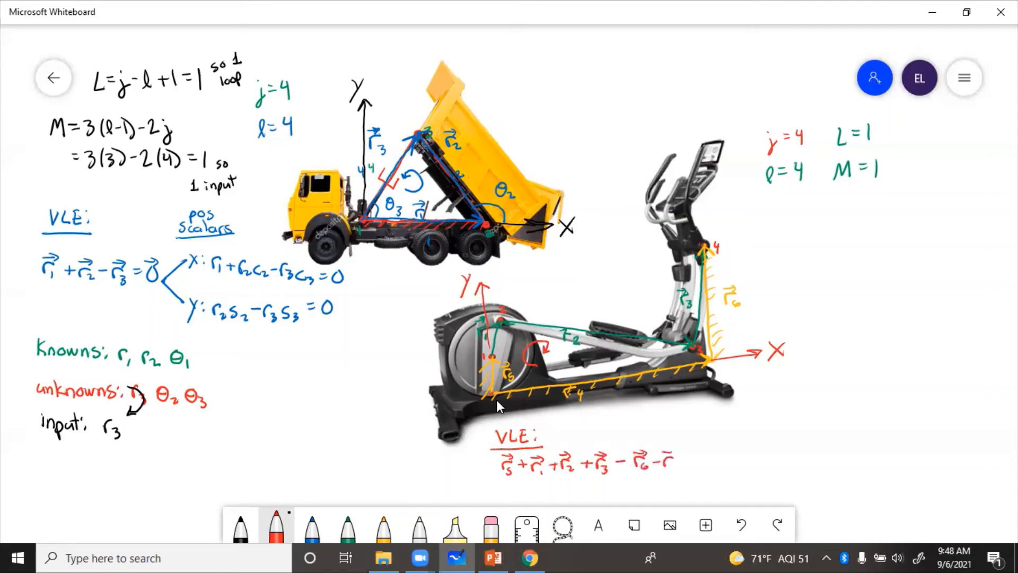
pyautogui.write('=0̄')
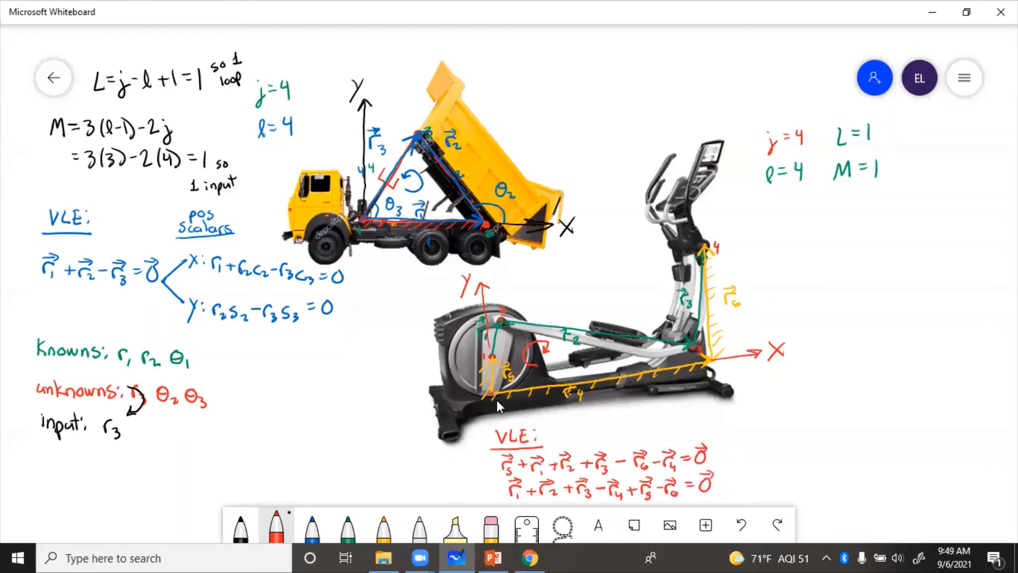
pyautogui.click(240, 525)
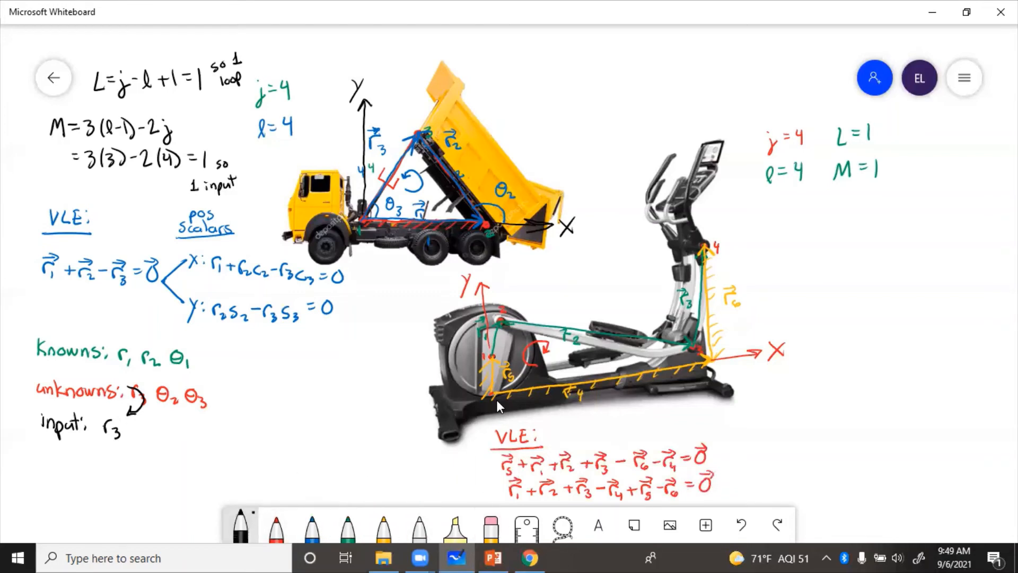
# Step: Write 'pos scalars' with the x equation r1c1+r2c2+r3c3−r4=0 in black
pyautogui.write('pos')
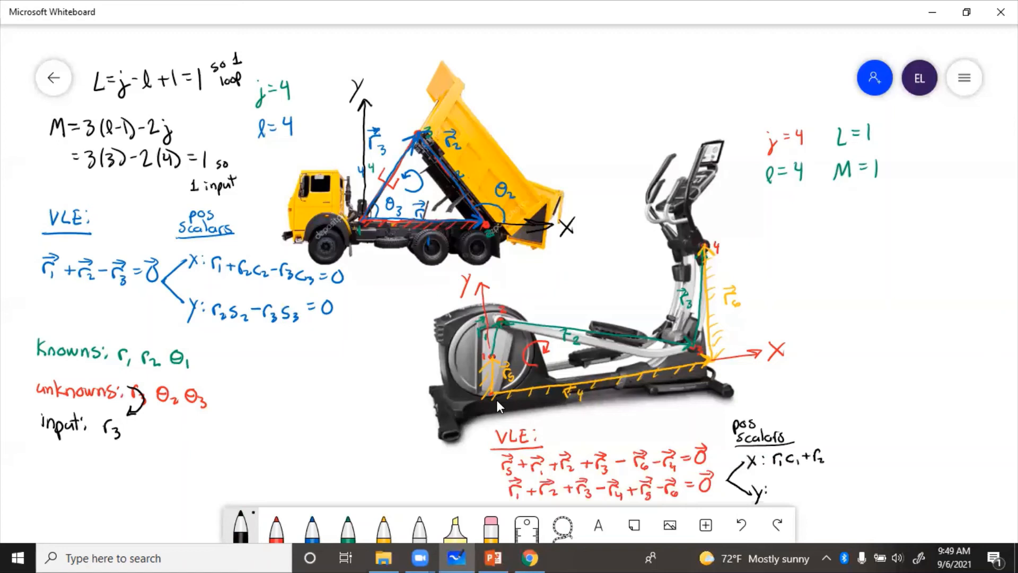
pyautogui.write('c₂+r₃c₃-r₄=0')
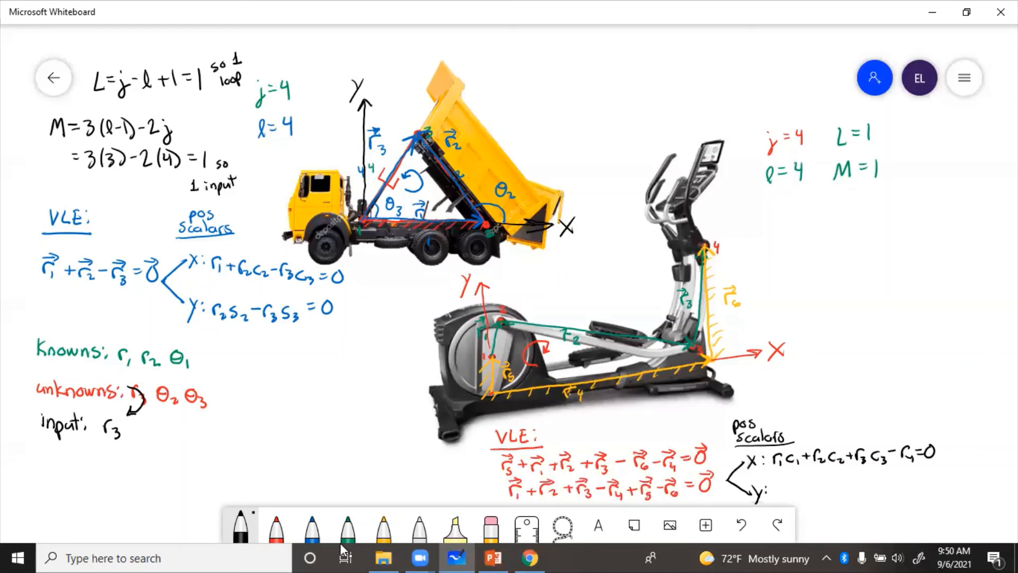
pyautogui.write('r')
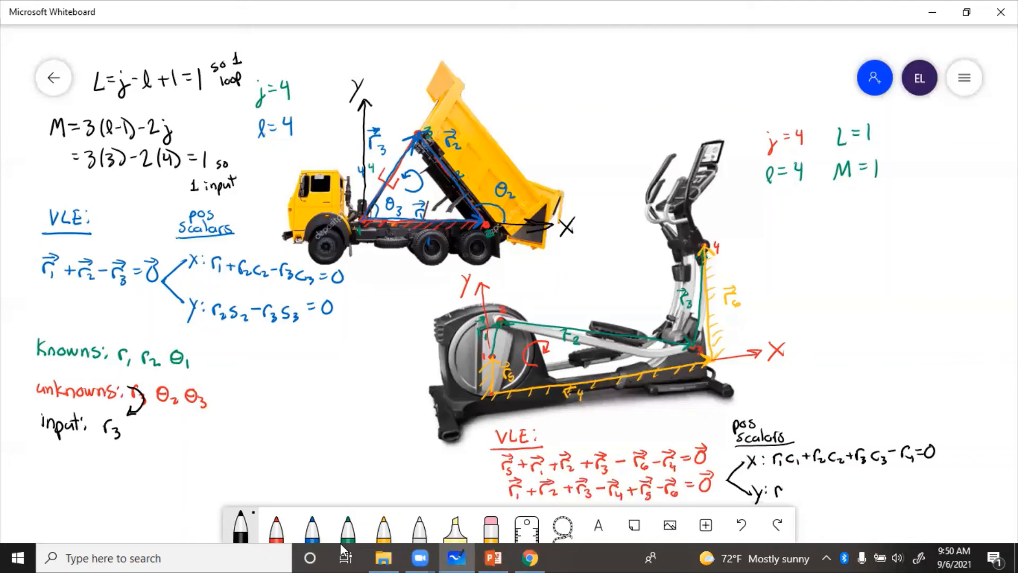
# Step: Write the y equation r1s1+r2s2+r3s3+r5−r6=0 beneath it
pyautogui.write('r1S1')
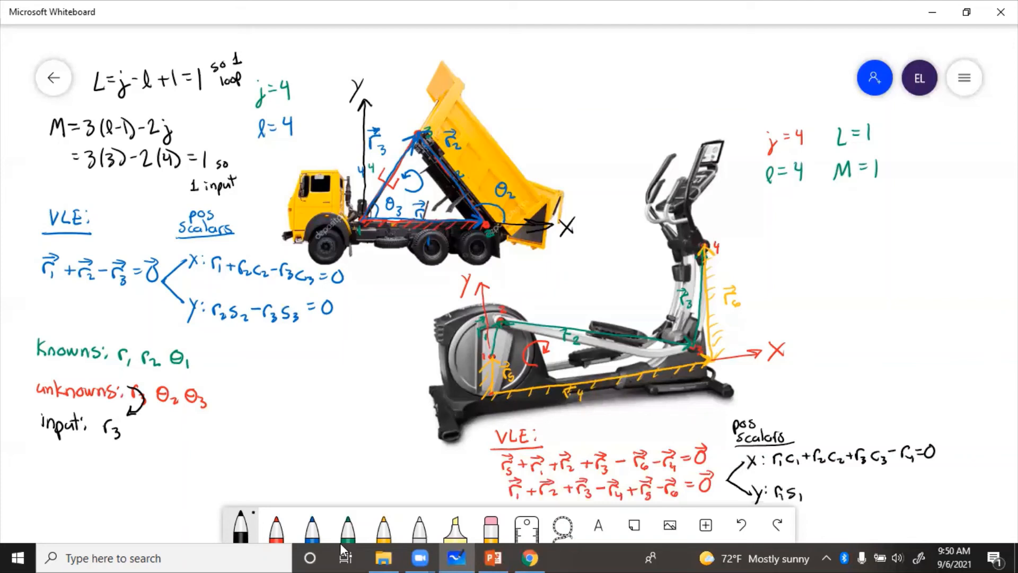
pyautogui.write('+r₂s₂+r₃s₃')
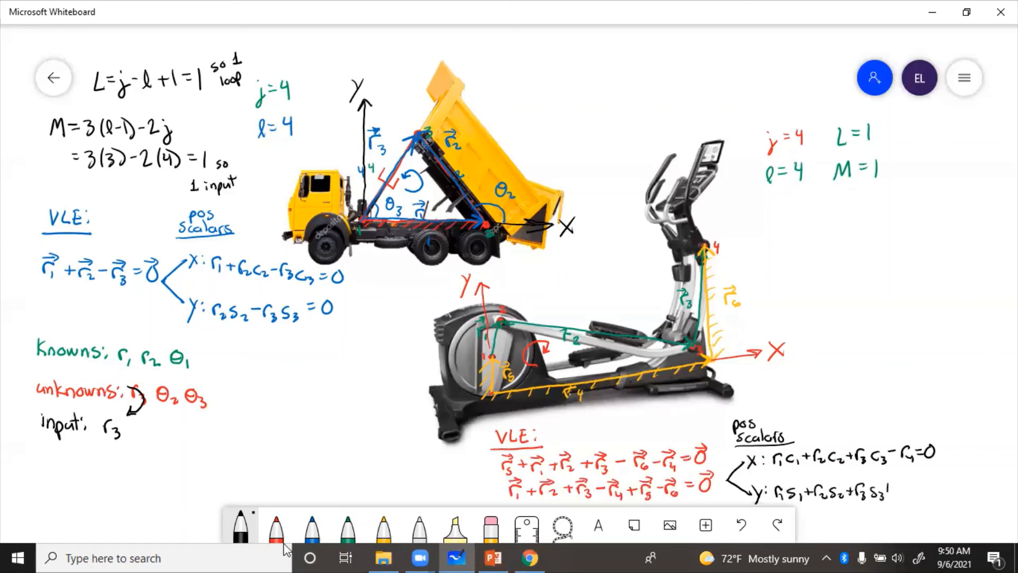
pyautogui.write('+r₅')
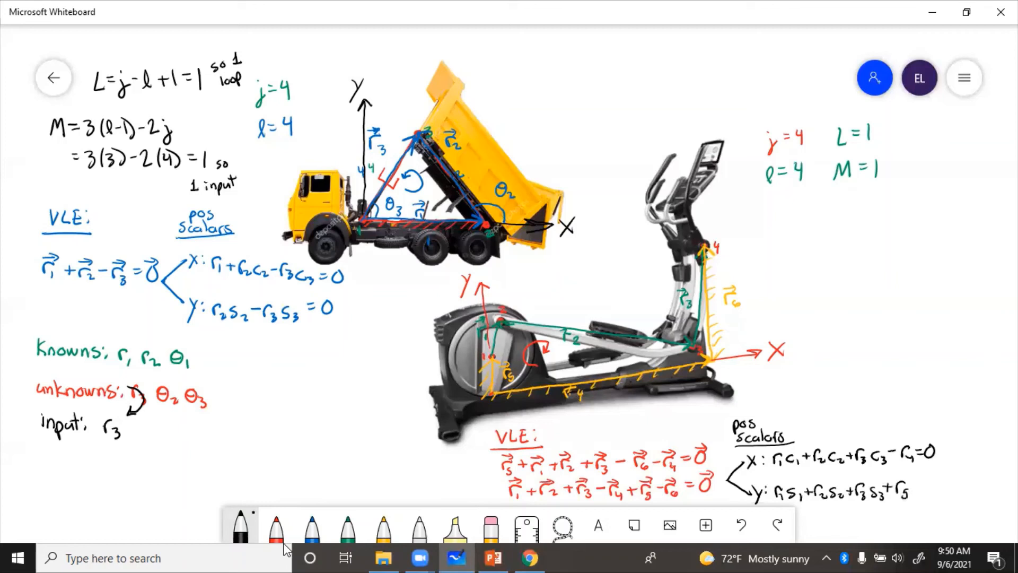
pyautogui.write('-r6=0')
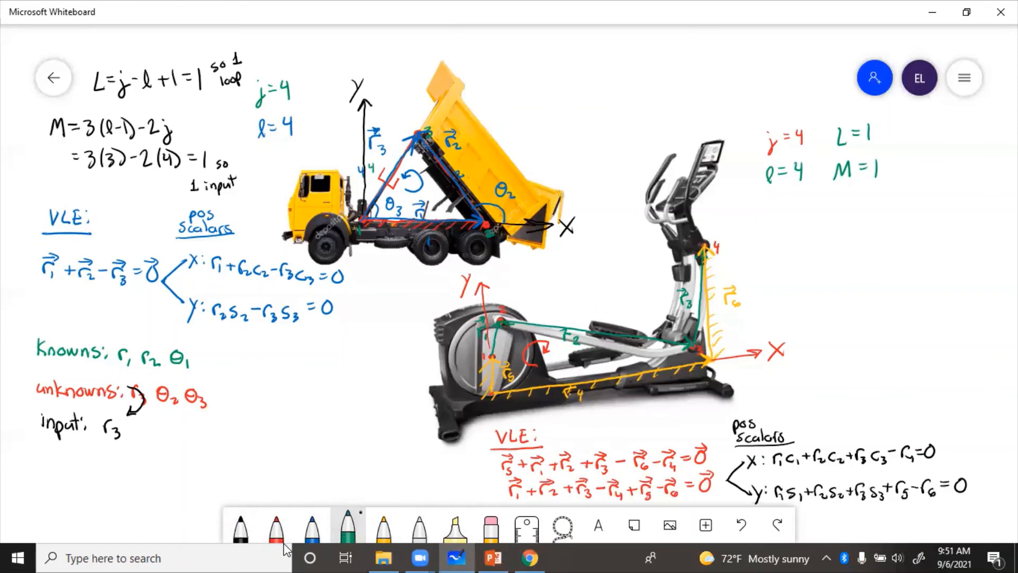
# Step: Write the green knowns list 'known: r1 r2 r3 r4 r5 r6 θ4 θ5 θ6' to the right of the elliptical
pyautogui.write('known: r₁r₂r₃r₄')
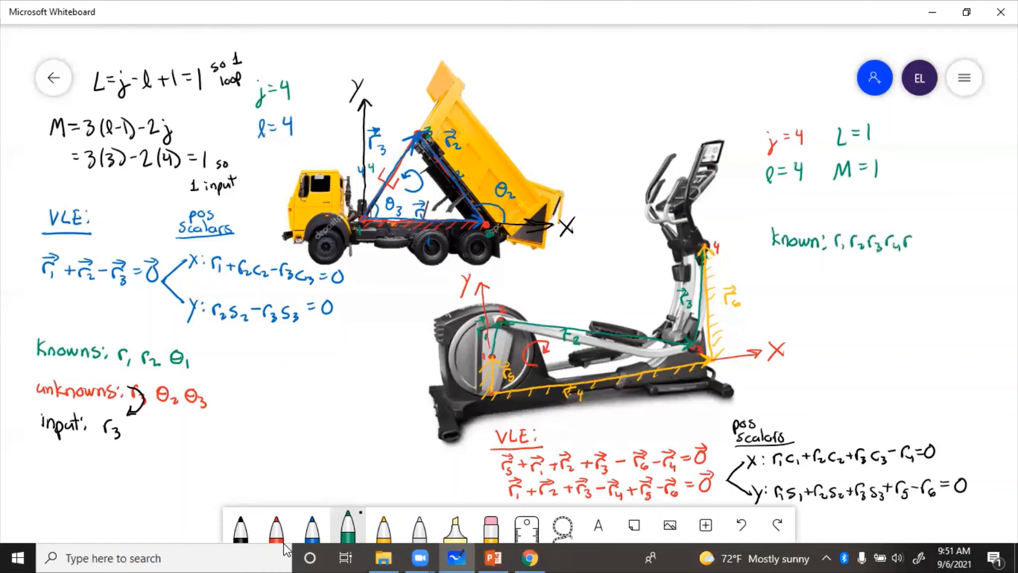
pyautogui.write('r5 r6')
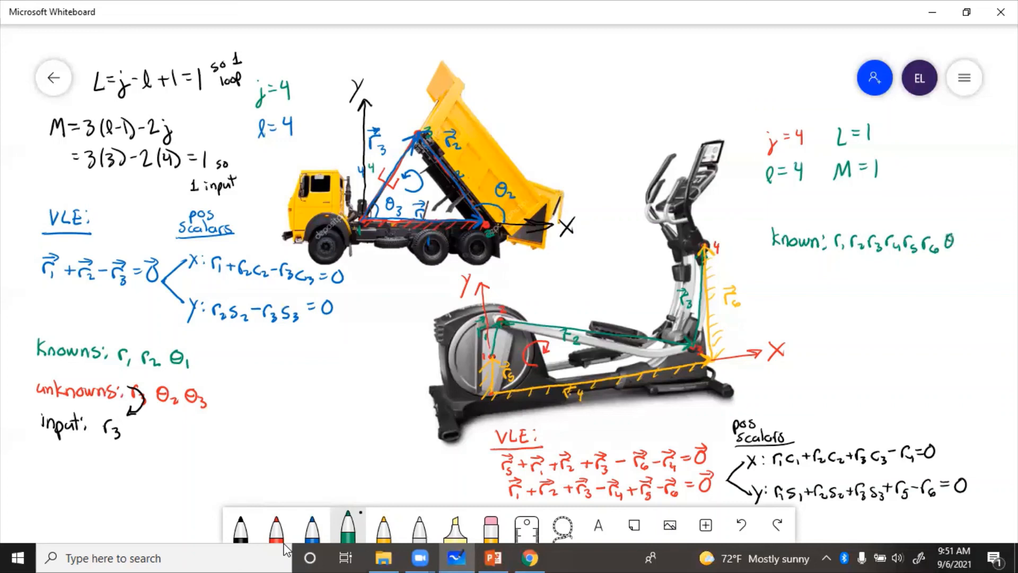
pyautogui.write('θ₄,θ₅')
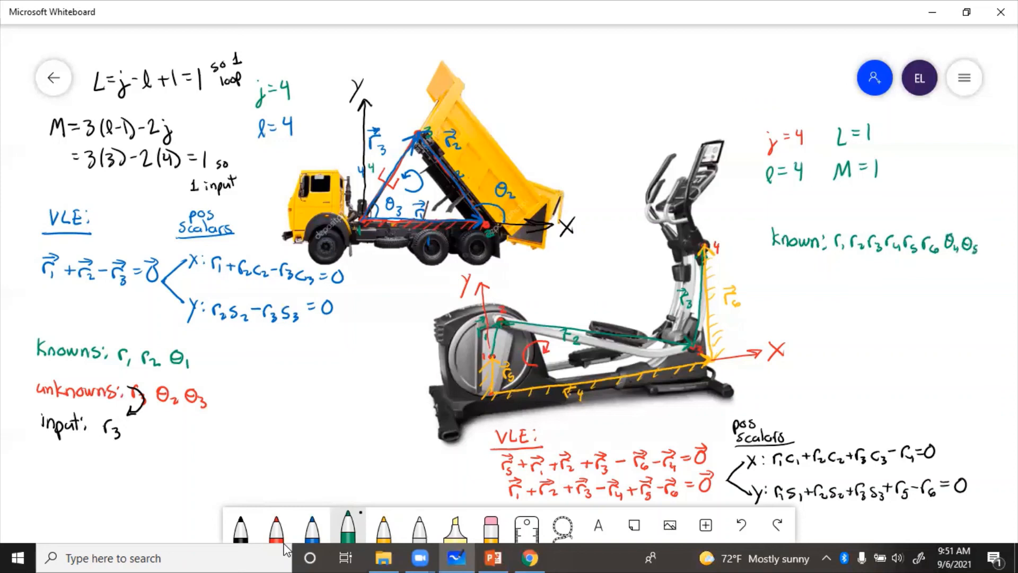
pyautogui.write('θ6')
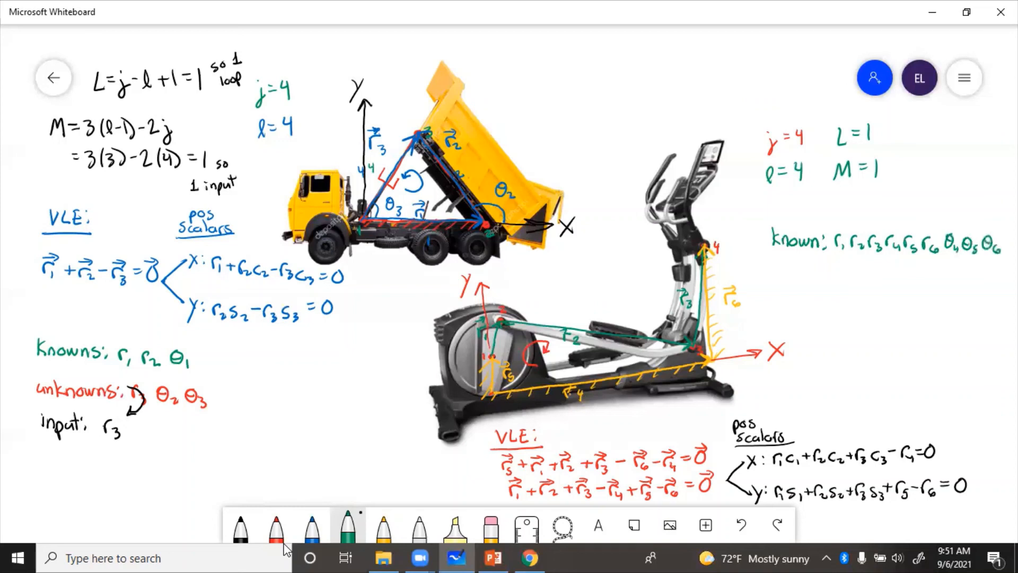
pyautogui.click(276, 525)
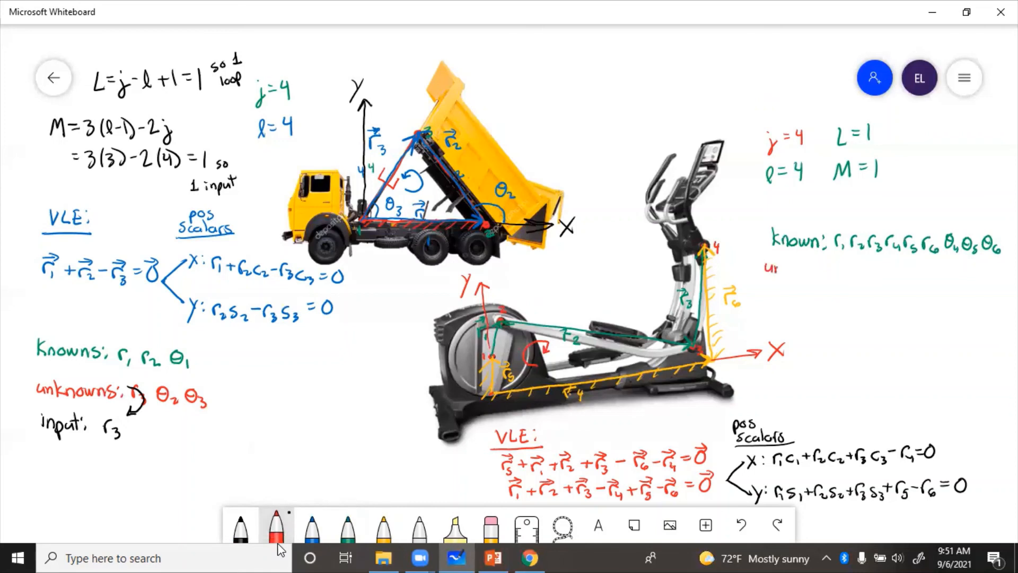
# Step: Write 'unknown: θ1 θ2 θ3' in red with an arrow from θ2
pyautogui.write('unknown:')
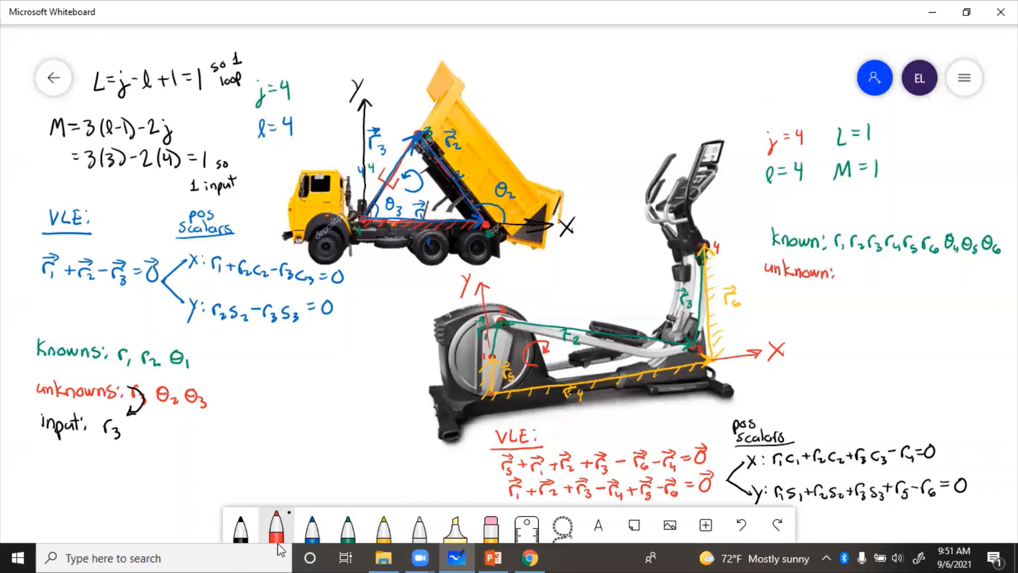
pyautogui.click(847, 265)
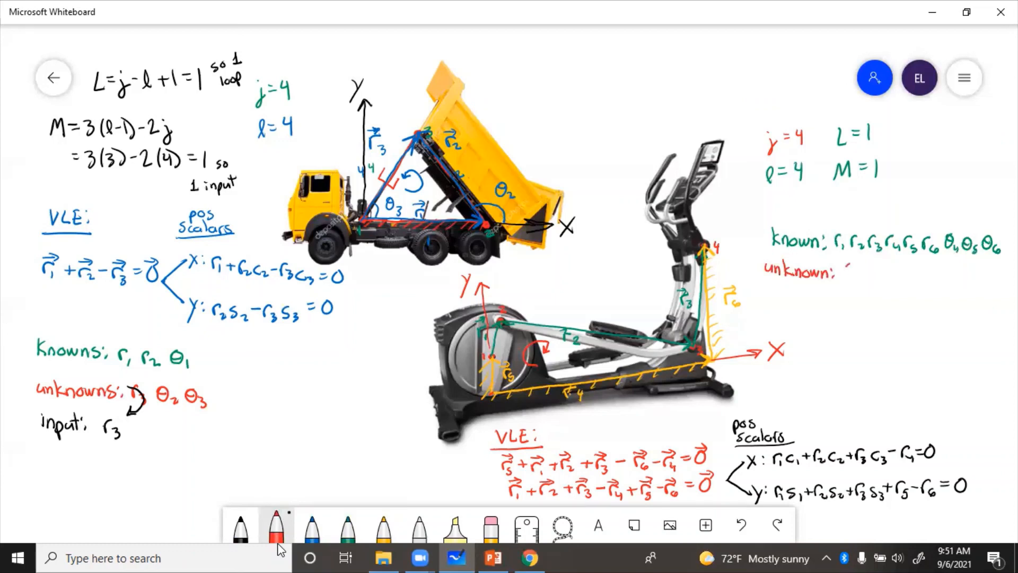
pyautogui.write('θ,θ₂θ₃')
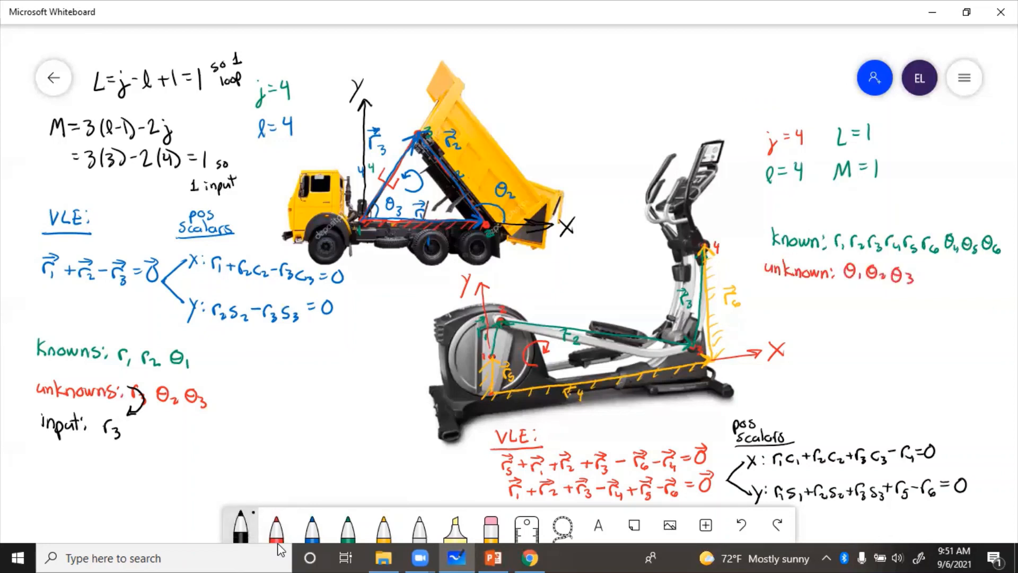
# Step: Begin a black 'input: θ' line below the unknowns
pyautogui.write('input:')
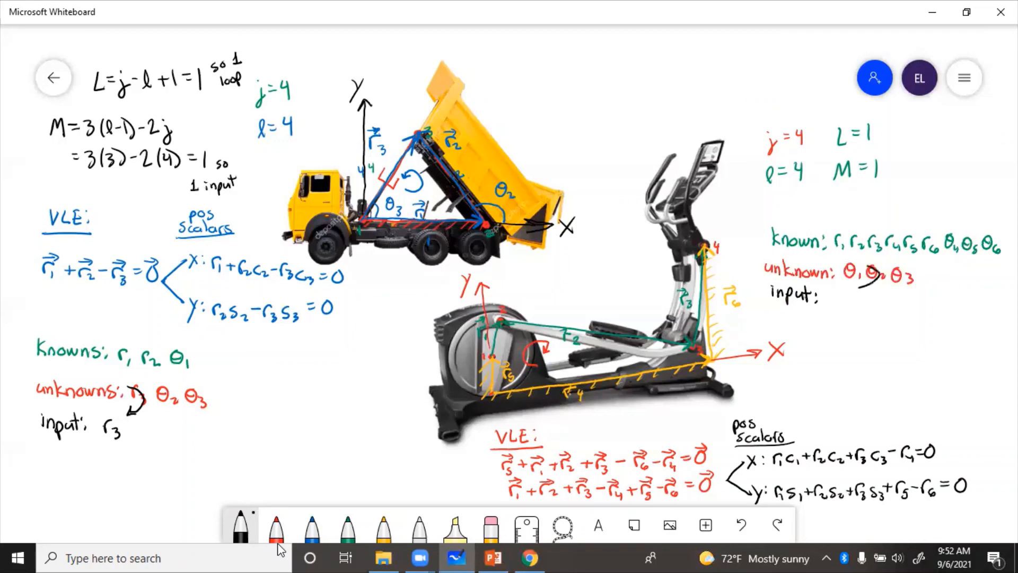
pyautogui.write('θ')
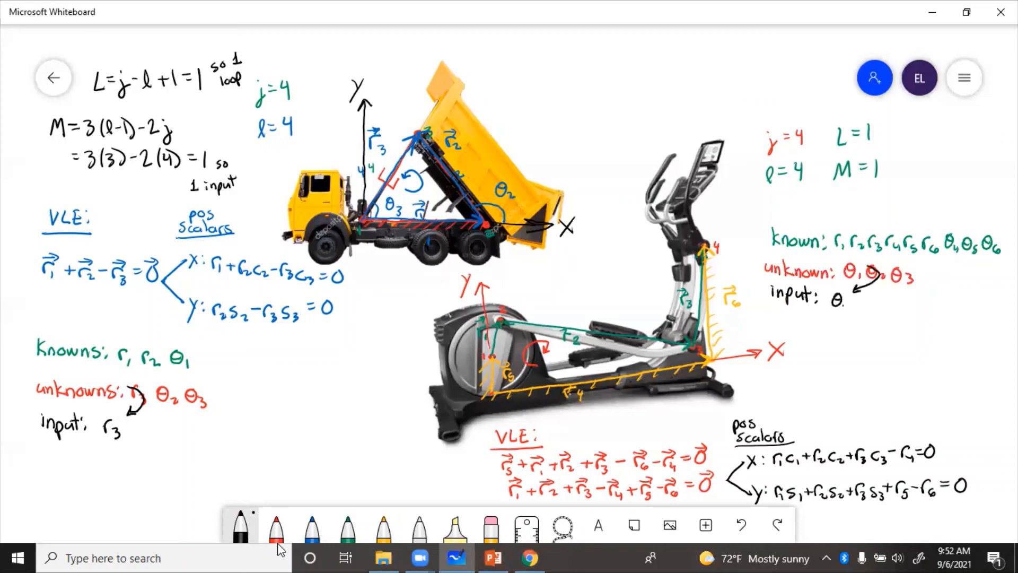